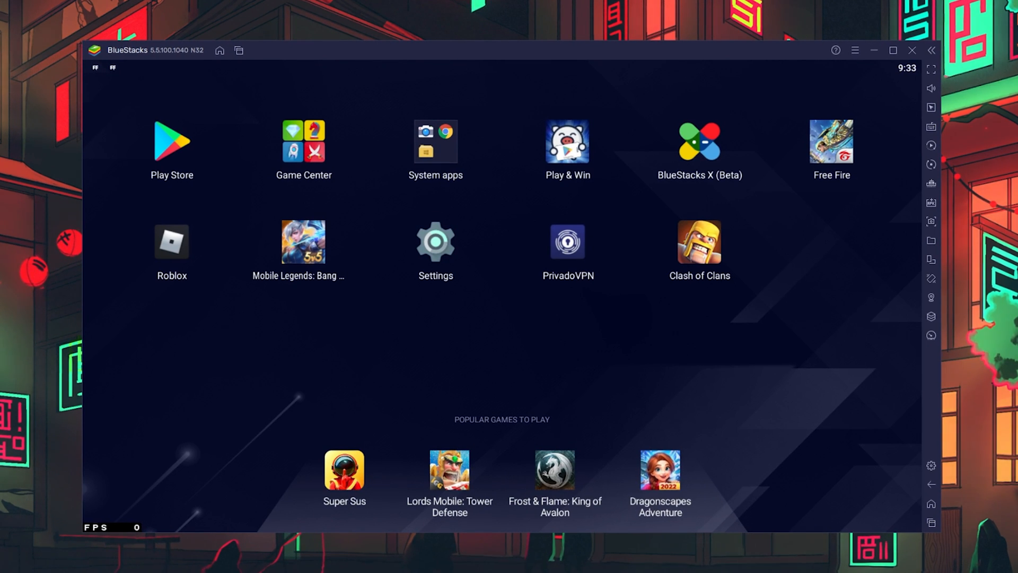
{"action": "mouse_move", "coordinate": [931, 465]}
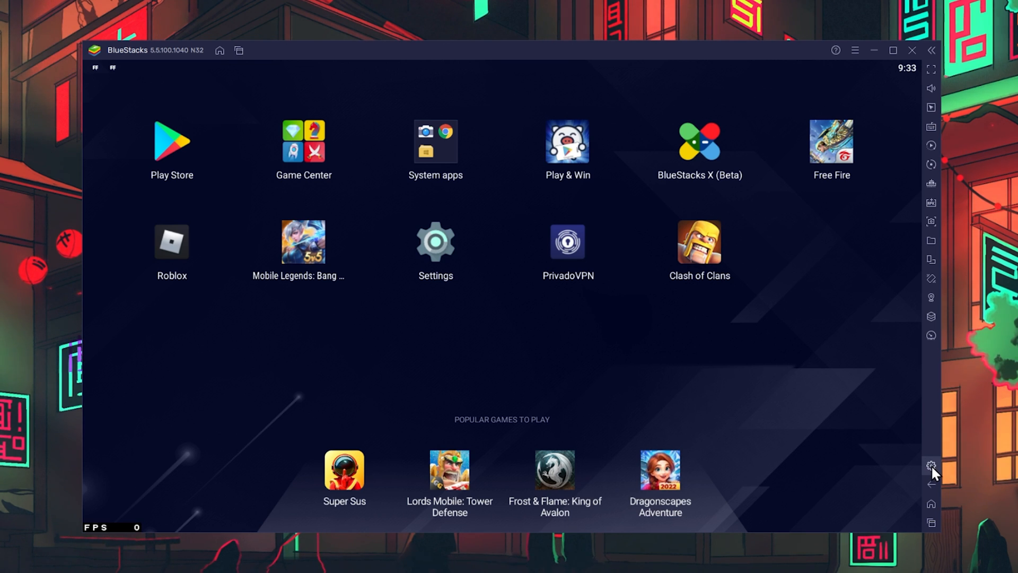
{"action": "mouse_move", "coordinate": [932, 463]}
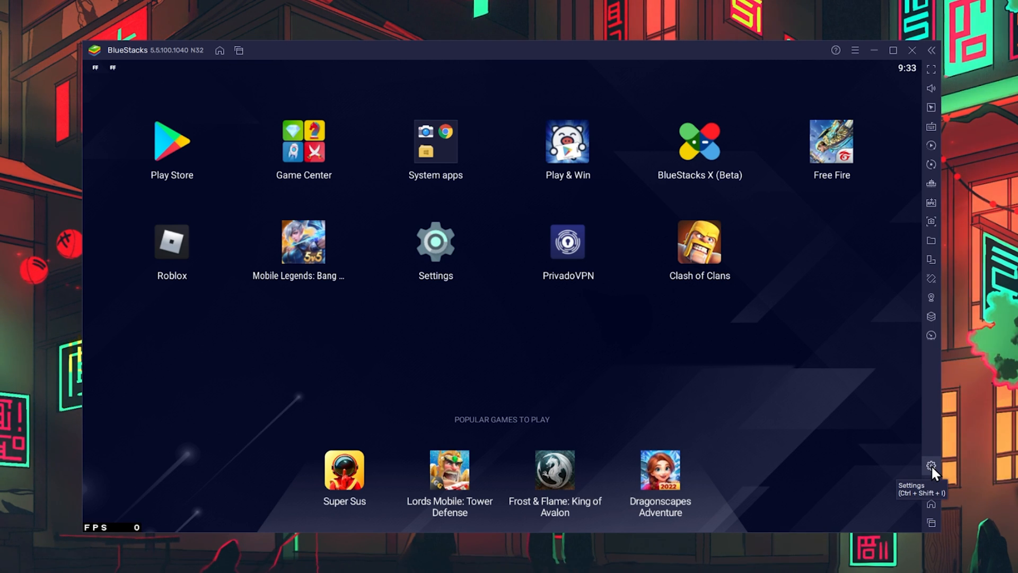
Open the BlueStacks emulator settings from the sidebar gear icon.
{"action": "left_click", "coordinate": [932, 464]}
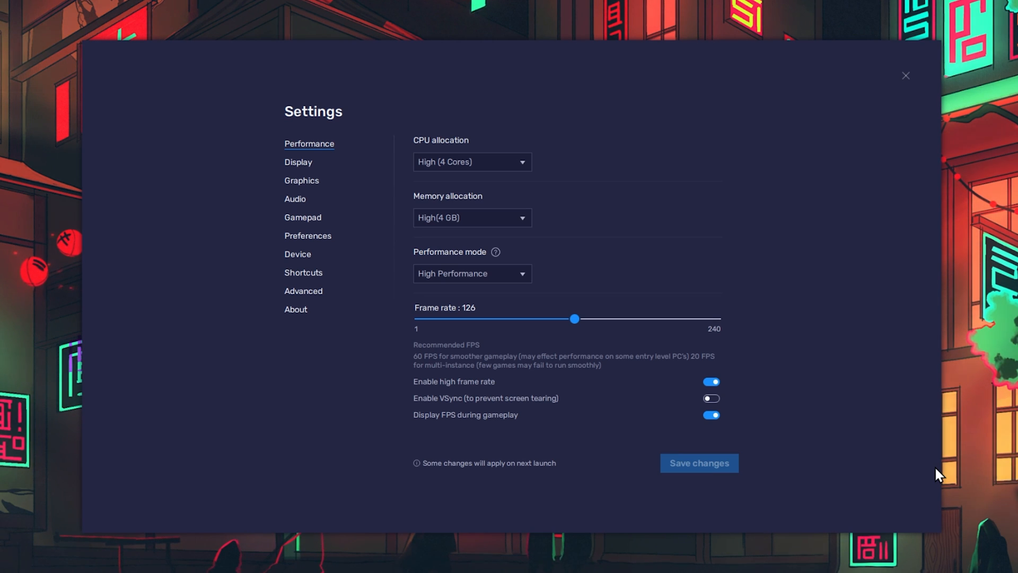
{"action": "mouse_move", "coordinate": [934, 478]}
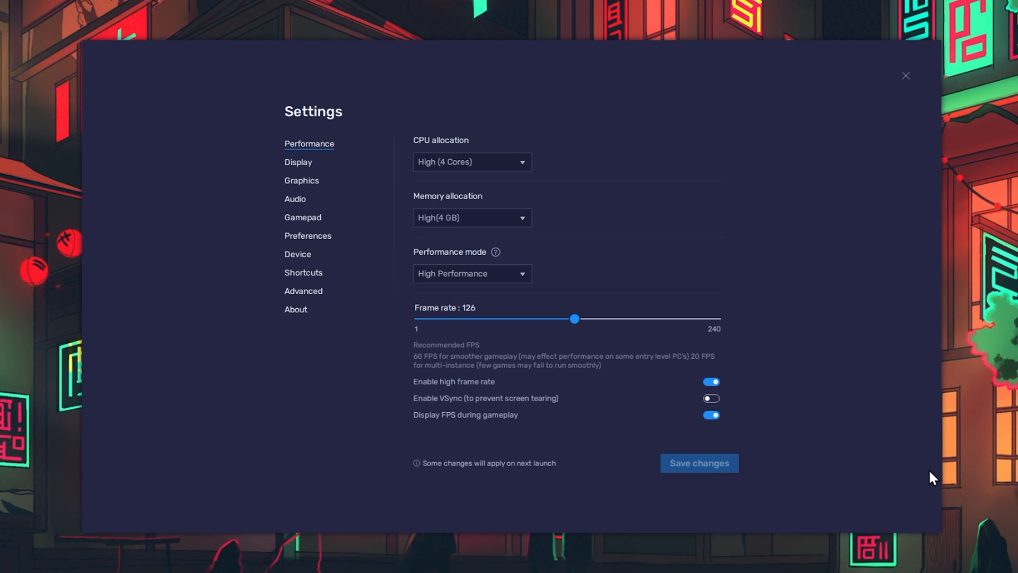
{"action": "mouse_move", "coordinate": [338, 154]}
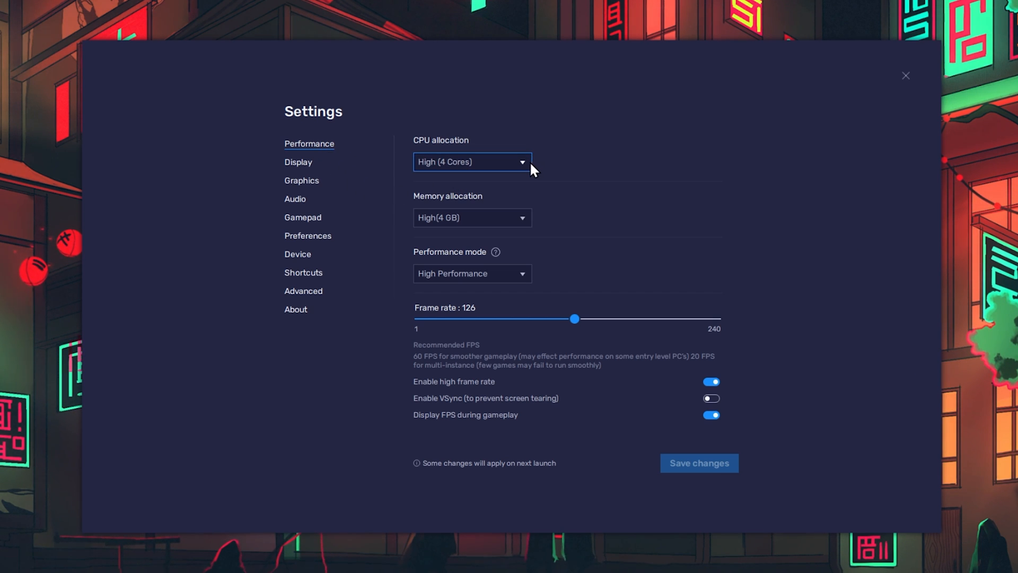
{"action": "left_click", "coordinate": [471, 161]}
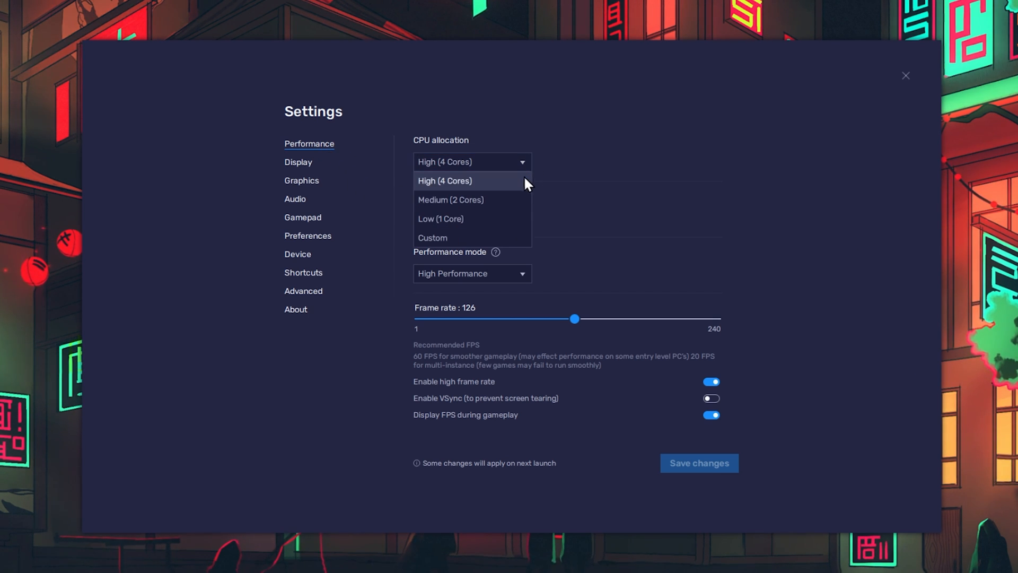
{"action": "mouse_move", "coordinate": [511, 196]}
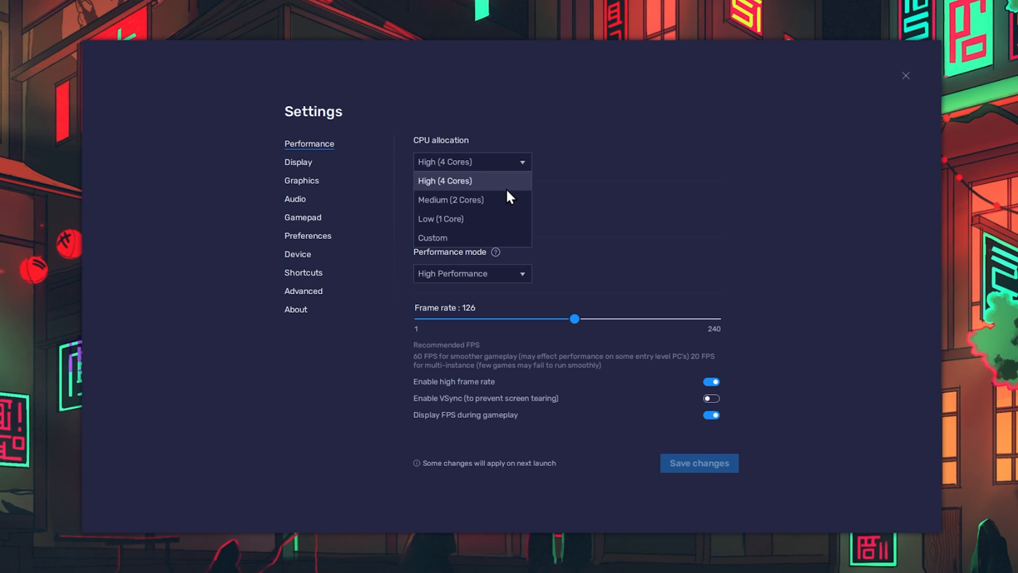
{"action": "mouse_move", "coordinate": [455, 242]}
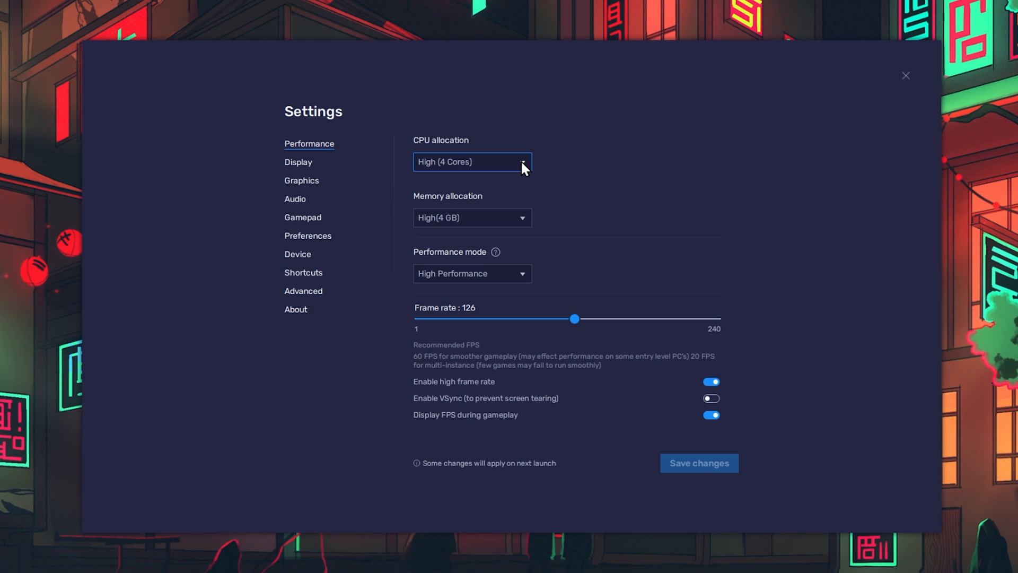
{"action": "mouse_move", "coordinate": [542, 179]}
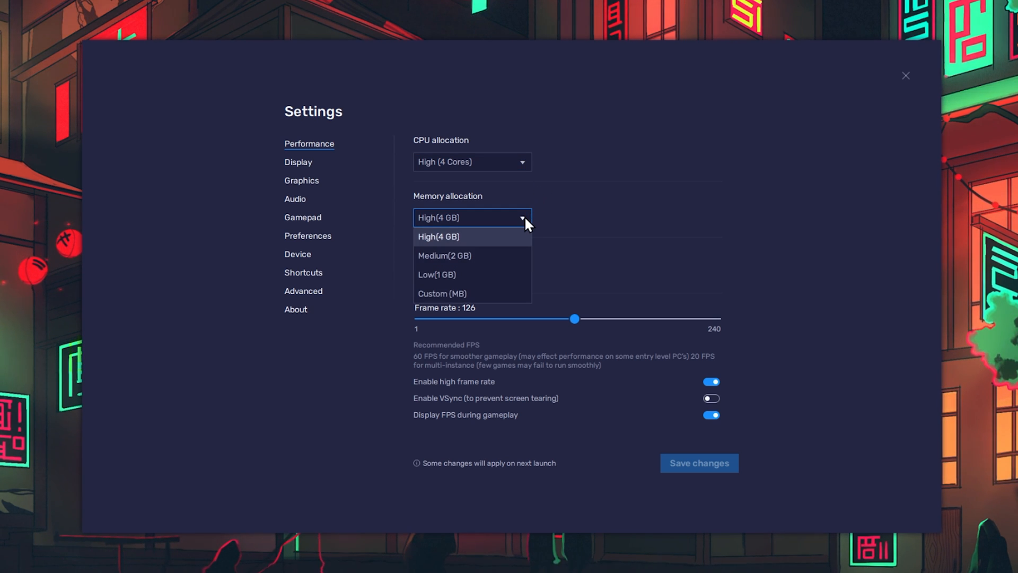
{"action": "mouse_move", "coordinate": [517, 240]}
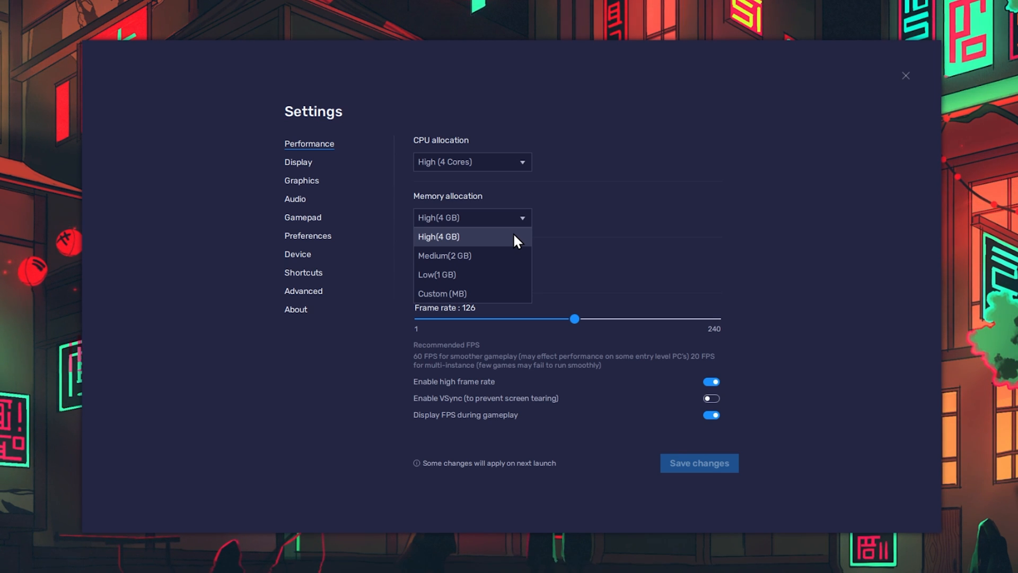
{"action": "mouse_move", "coordinate": [503, 259]}
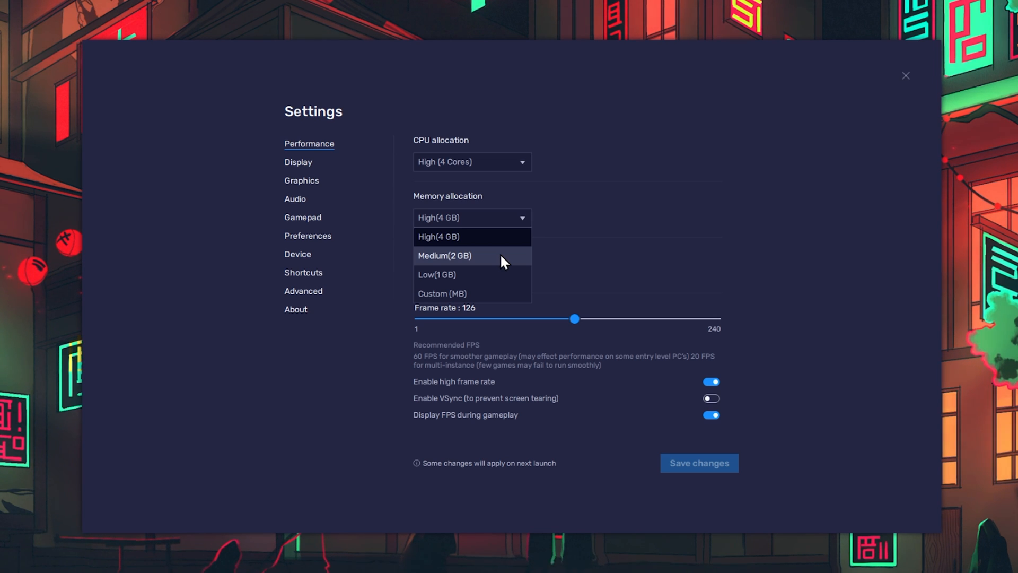
{"action": "mouse_move", "coordinate": [503, 257]}
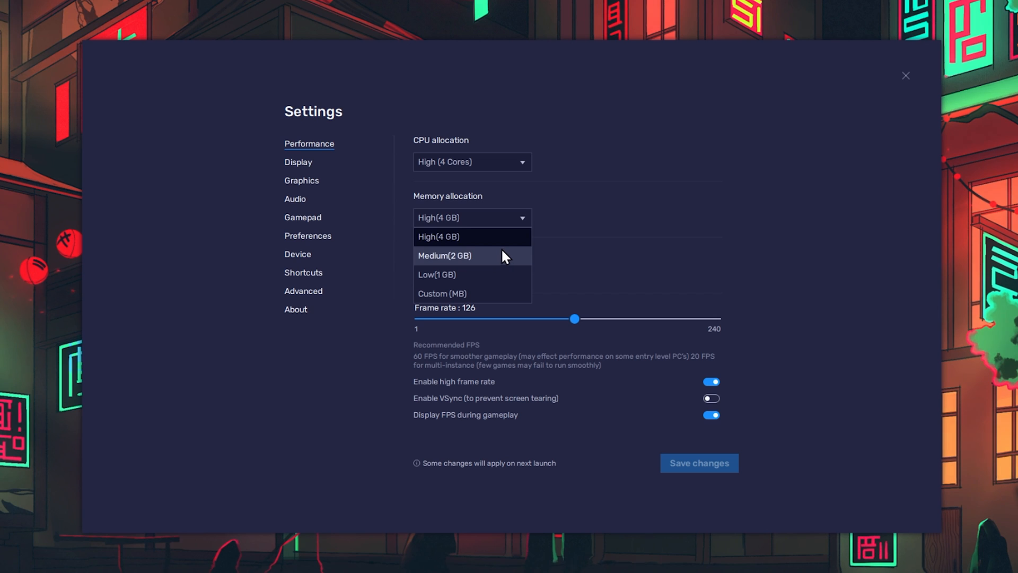
{"action": "mouse_move", "coordinate": [503, 236]}
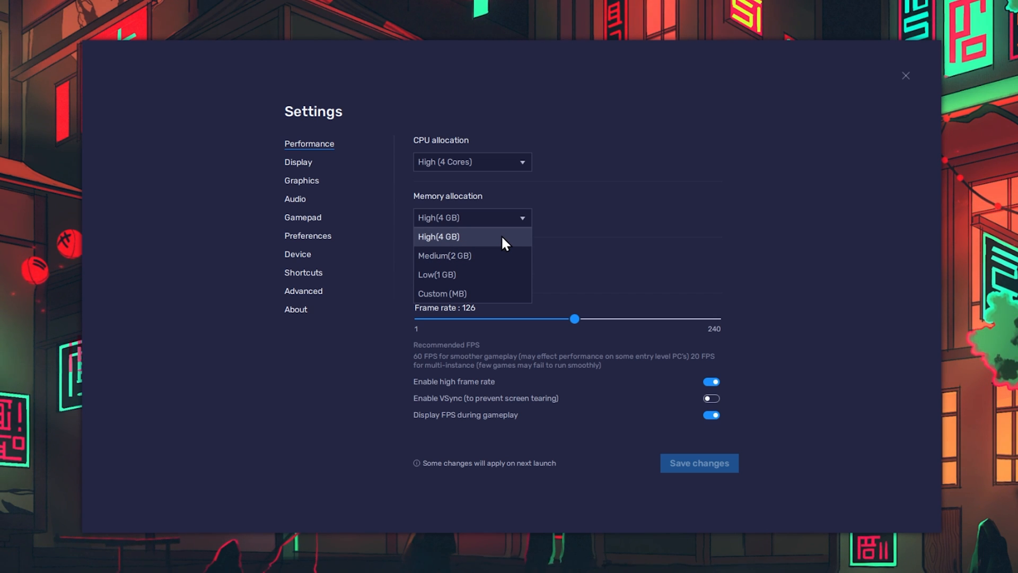
{"action": "left_click", "coordinate": [442, 294]}
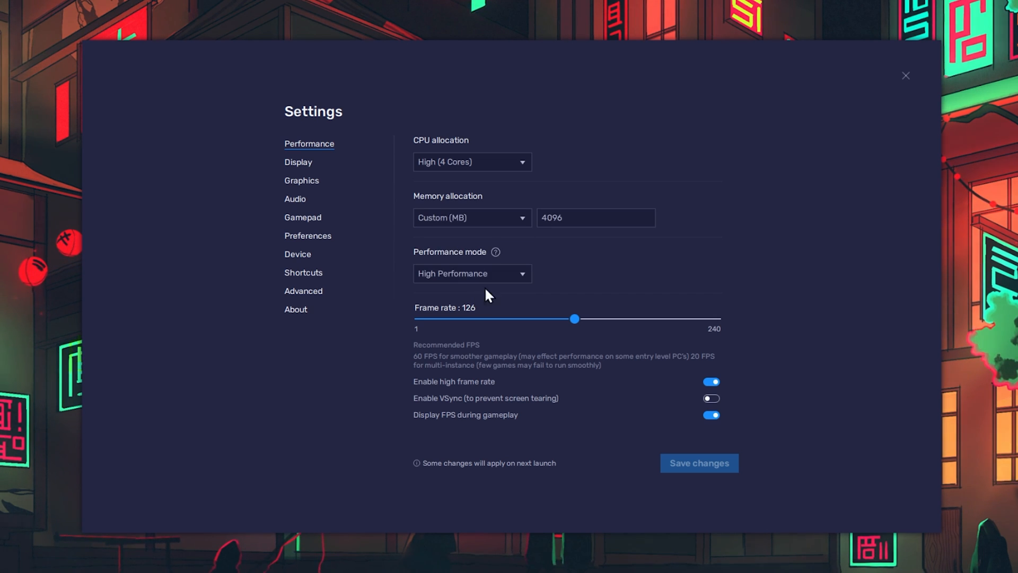
{"action": "left_click", "coordinate": [595, 218]}
{"action": "type", "text": "1600"}
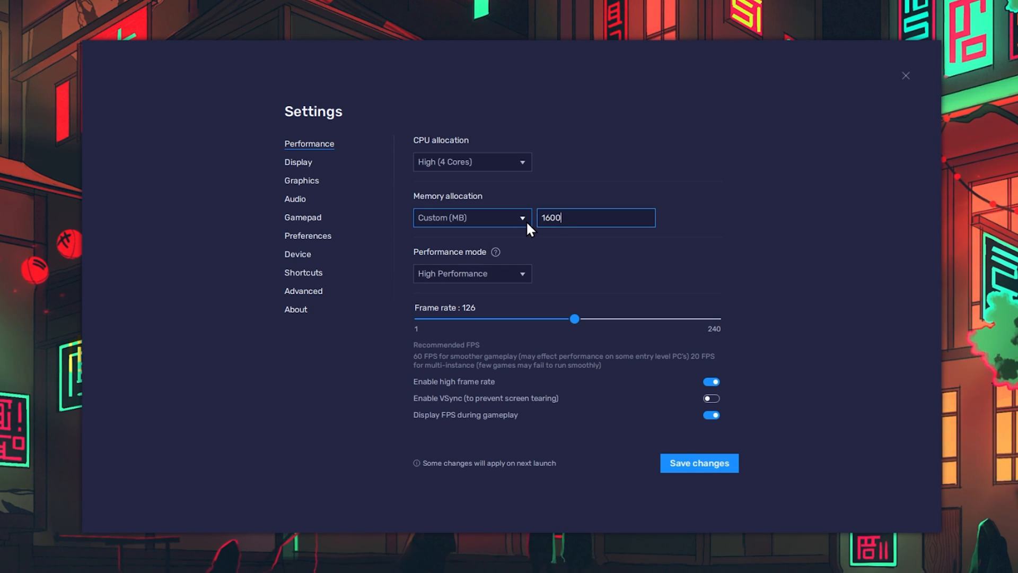
{"action": "left_click", "coordinate": [471, 218]}
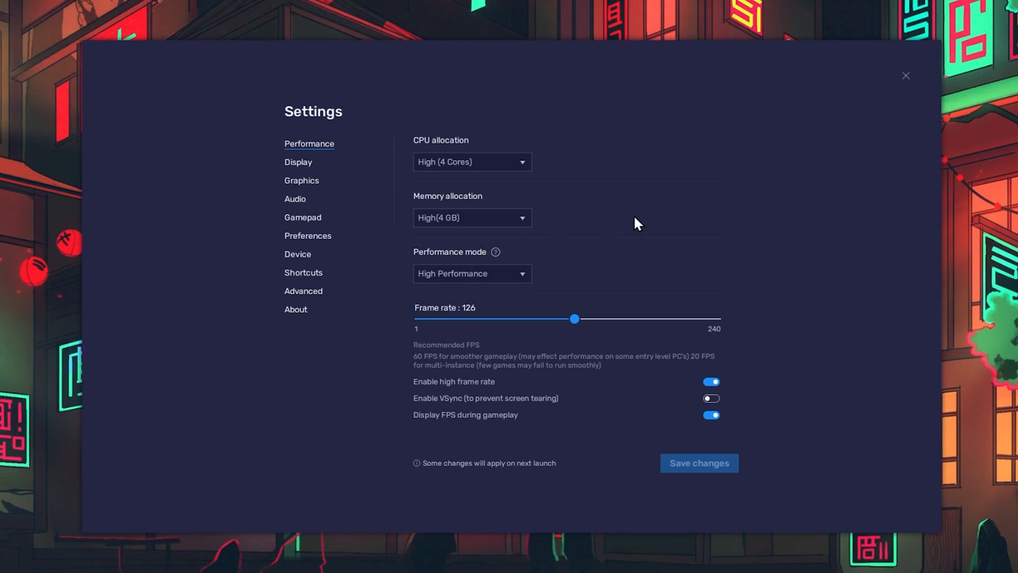
{"action": "left_click", "coordinate": [471, 218]}
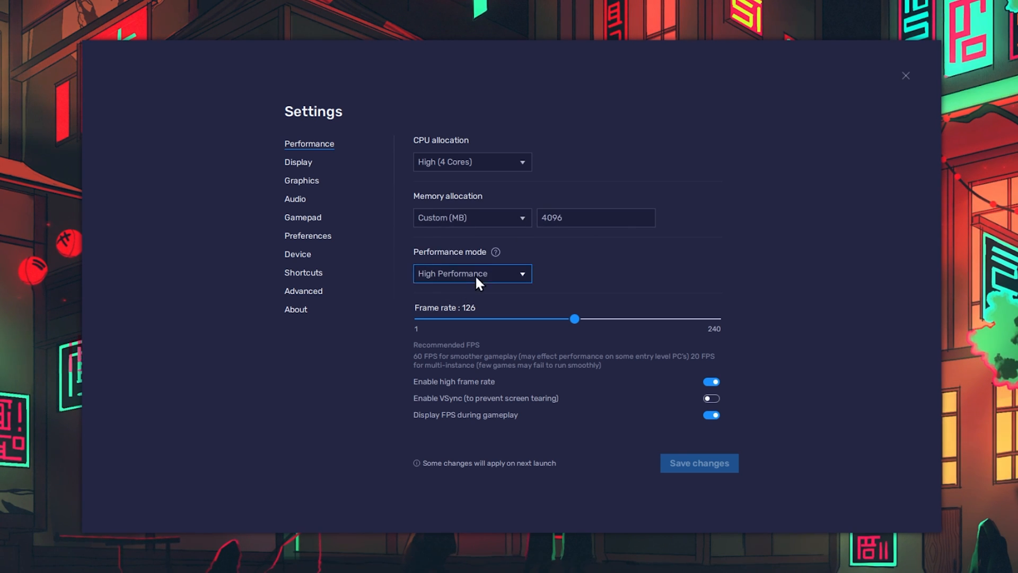
{"action": "left_click", "coordinate": [472, 217]}
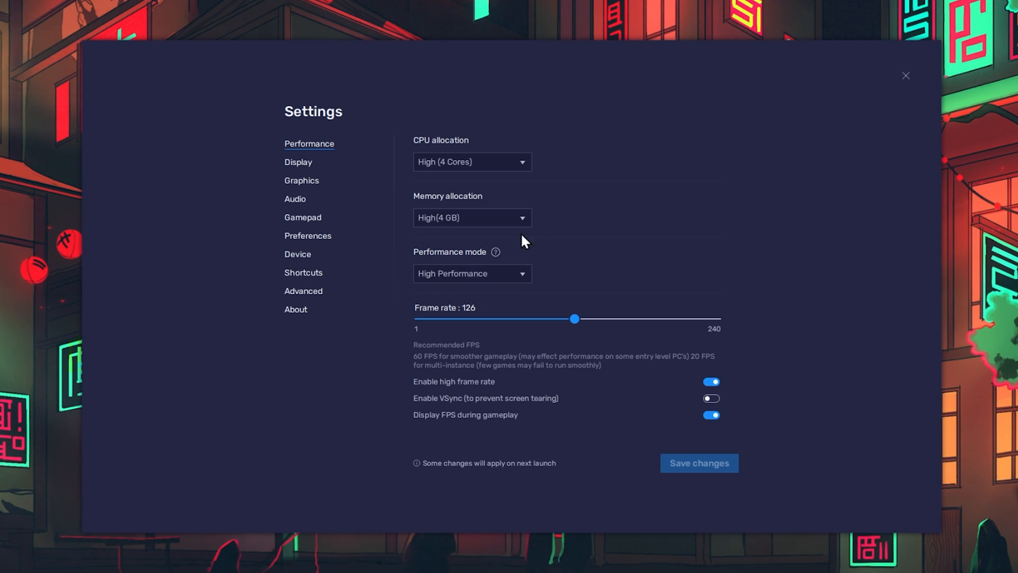
{"action": "mouse_move", "coordinate": [789, 231]}
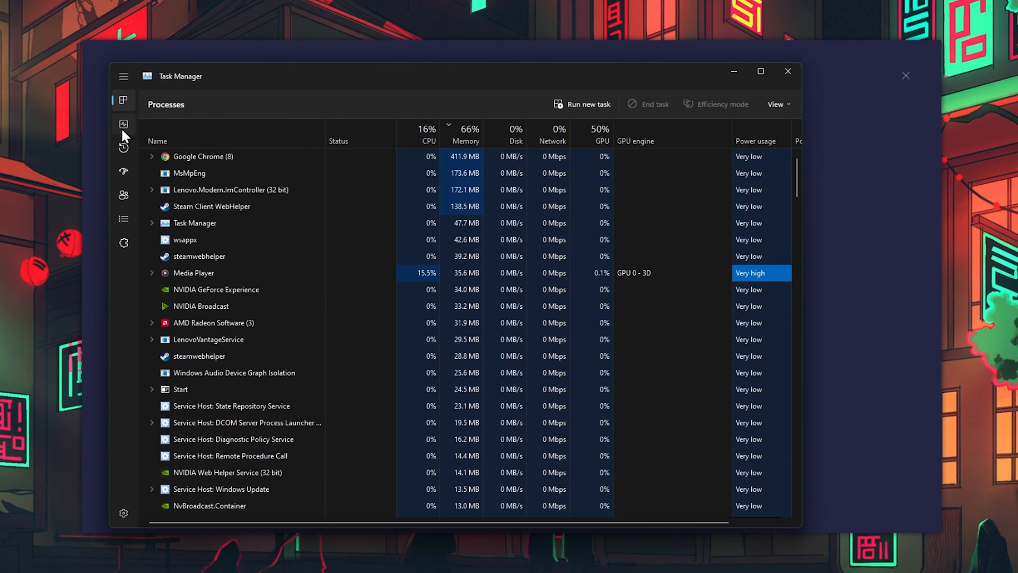
Show the Memory performance page in Task Manager to inspect RAM usage.
{"action": "left_click", "coordinate": [123, 124]}
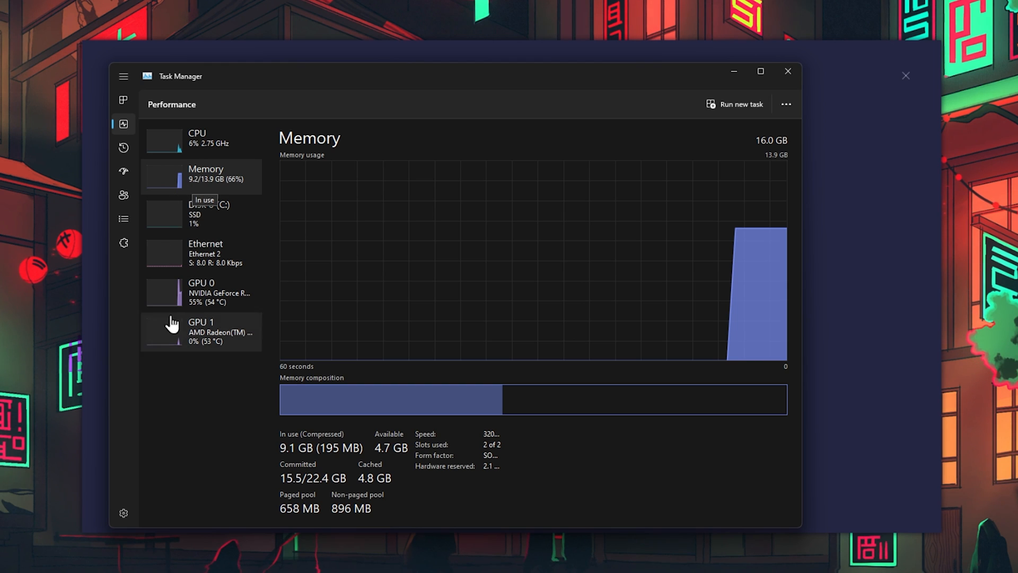
{"action": "mouse_move", "coordinate": [340, 453]}
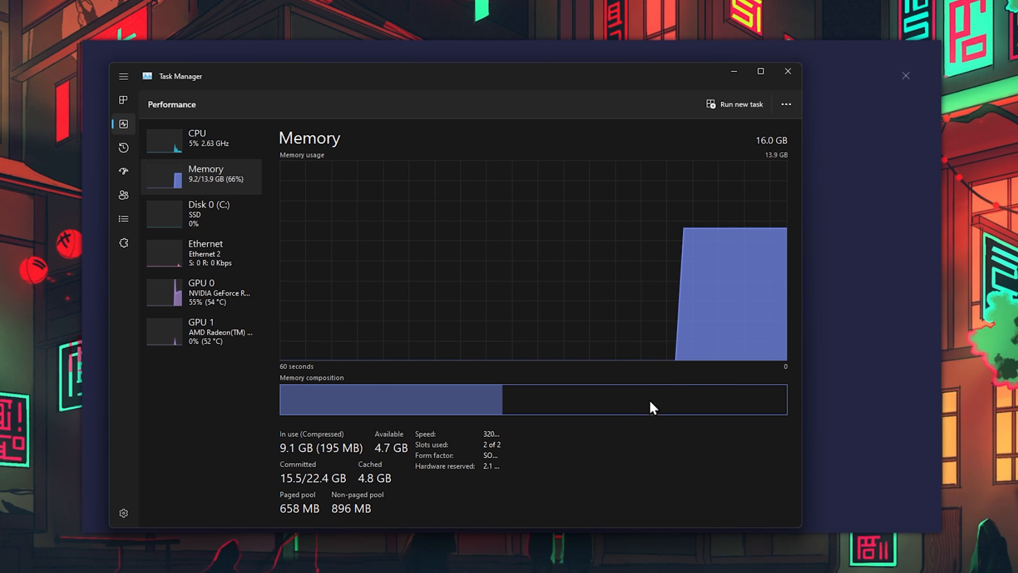
{"action": "mouse_move", "coordinate": [682, 234]}
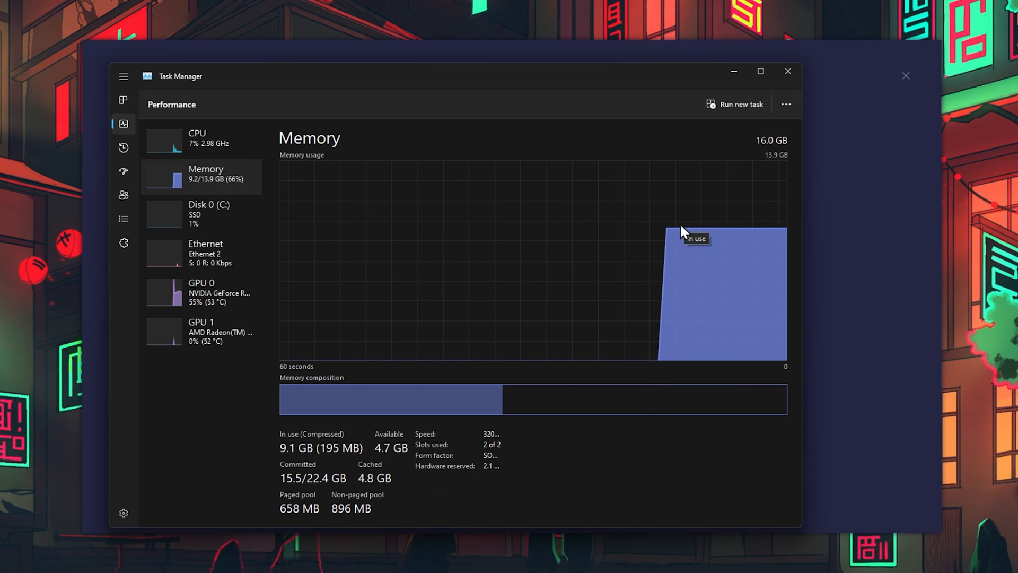
{"action": "mouse_move", "coordinate": [790, 235]}
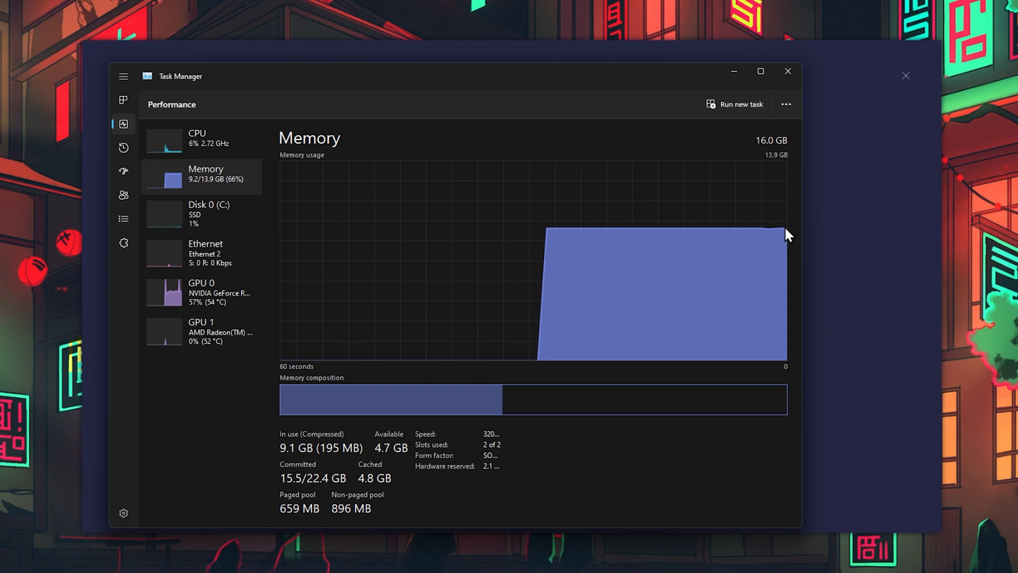
{"action": "mouse_move", "coordinate": [755, 145]}
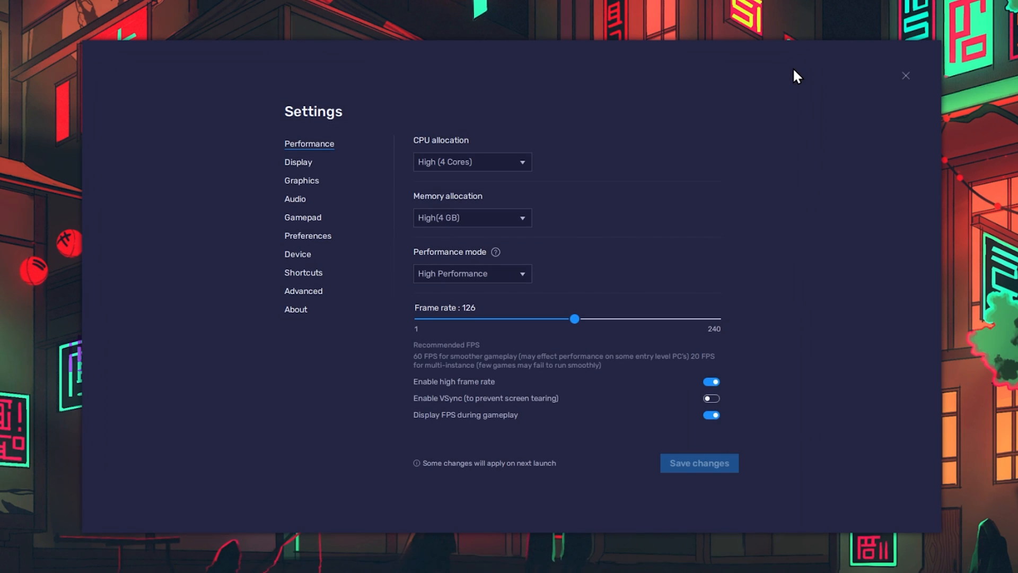
{"action": "mouse_move", "coordinate": [693, 214]}
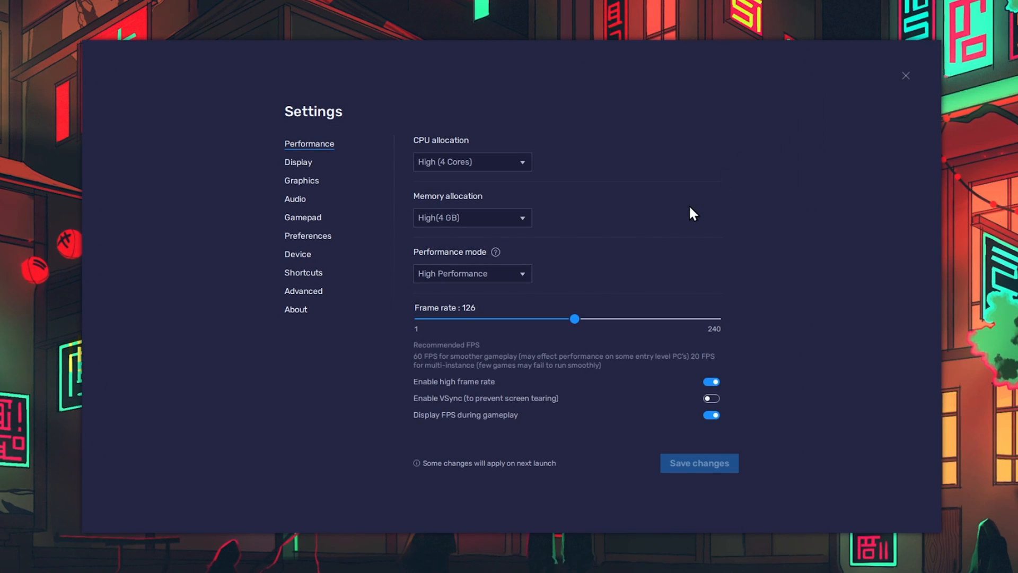
Try the Balanced performance mode, then set it back to High Performance.
{"action": "left_click", "coordinate": [472, 274]}
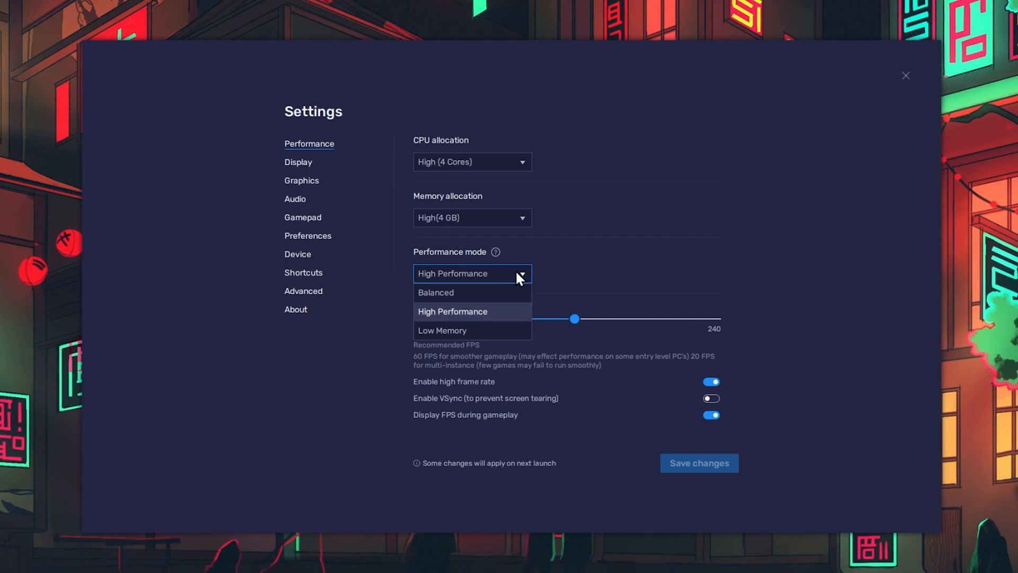
{"action": "mouse_move", "coordinate": [502, 333]}
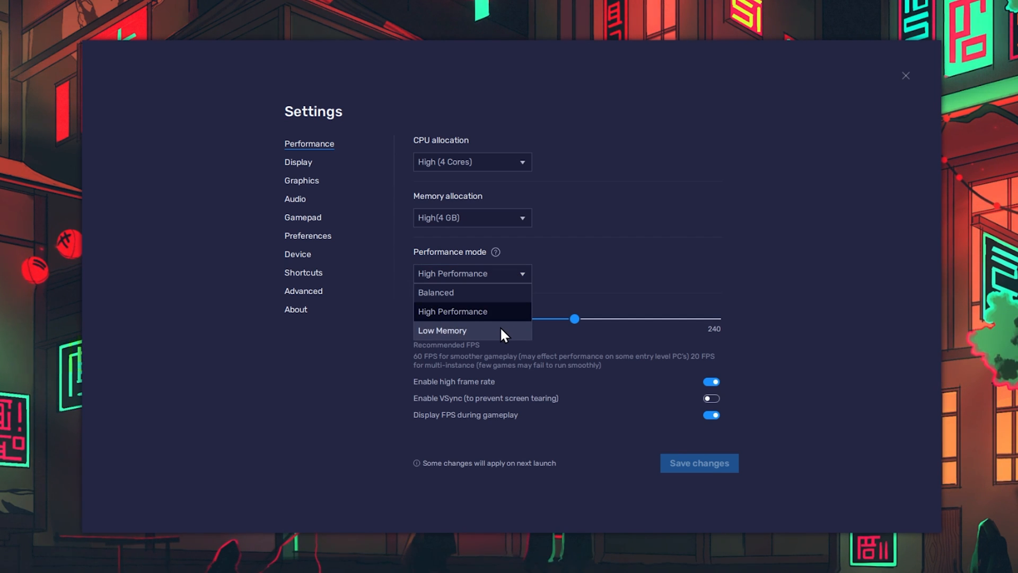
{"action": "mouse_move", "coordinate": [491, 296]}
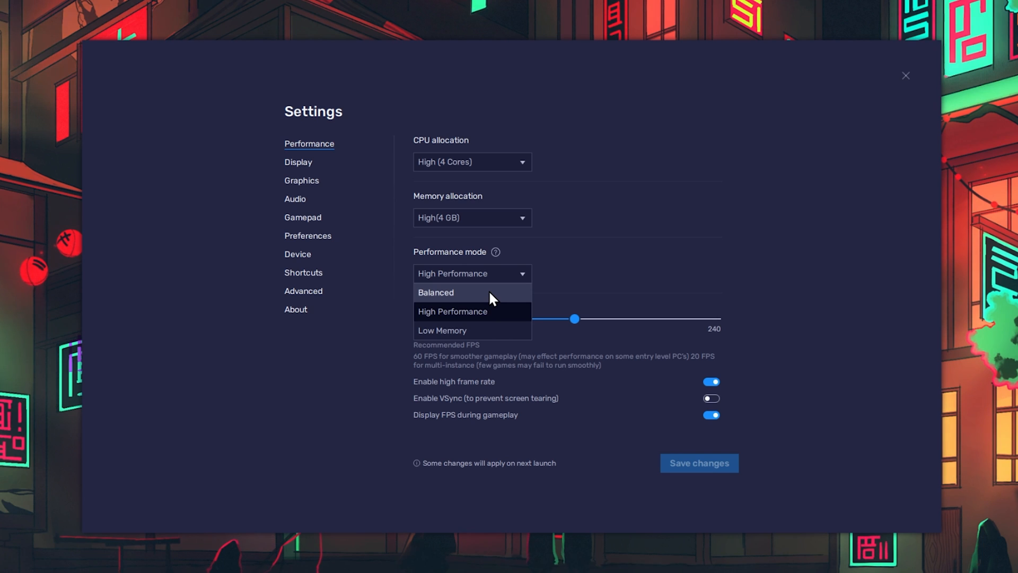
{"action": "left_click", "coordinate": [436, 293]}
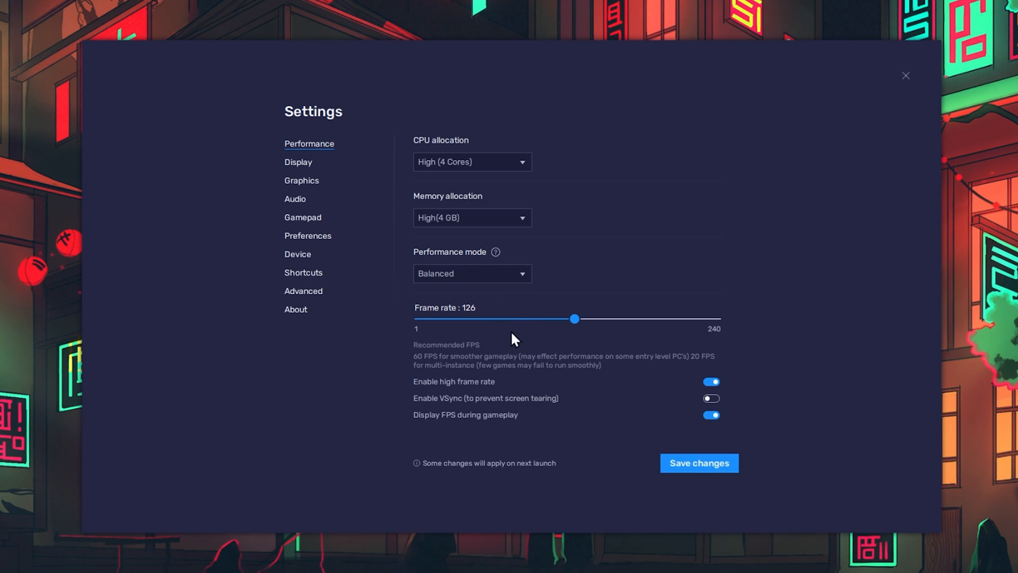
{"action": "left_click", "coordinate": [471, 274]}
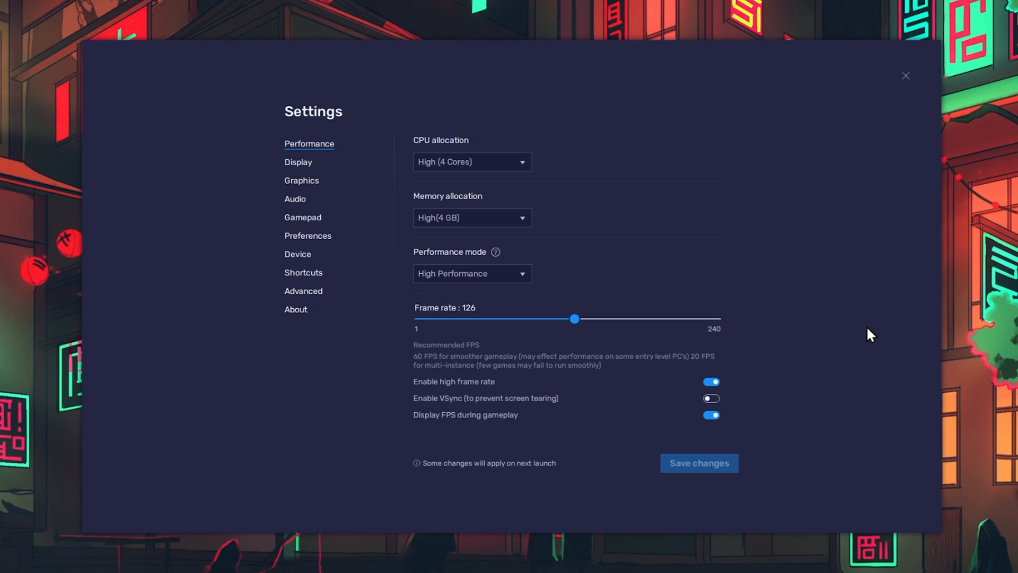
{"action": "mouse_move", "coordinate": [631, 328]}
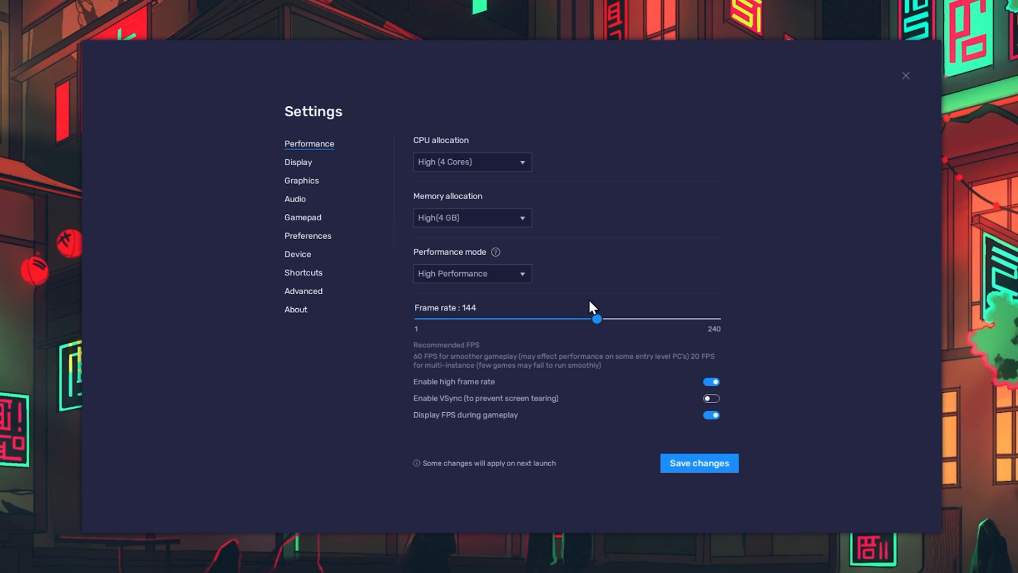
{"action": "mouse_move", "coordinate": [599, 273]}
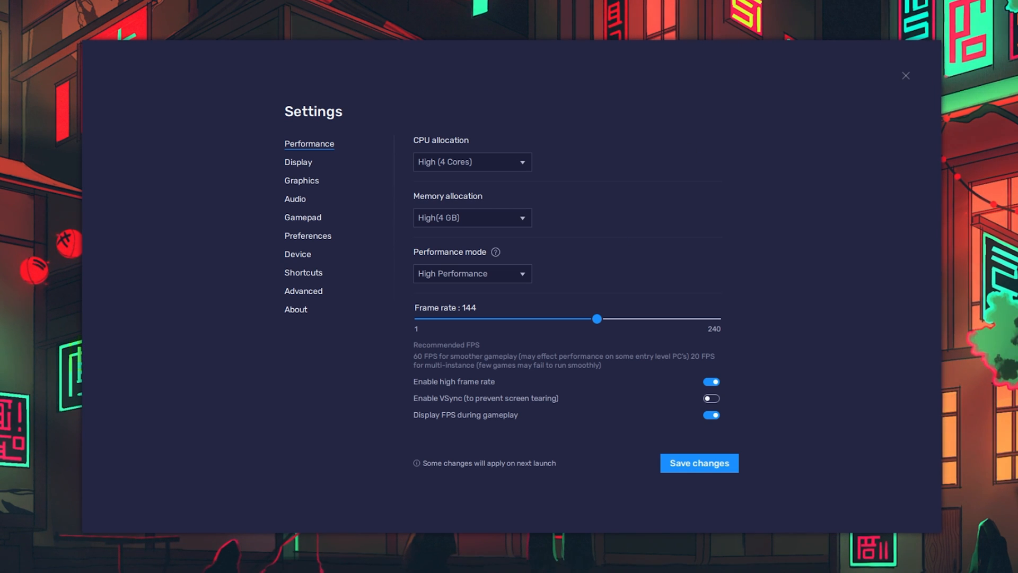
{"action": "mouse_move", "coordinate": [743, 388]}
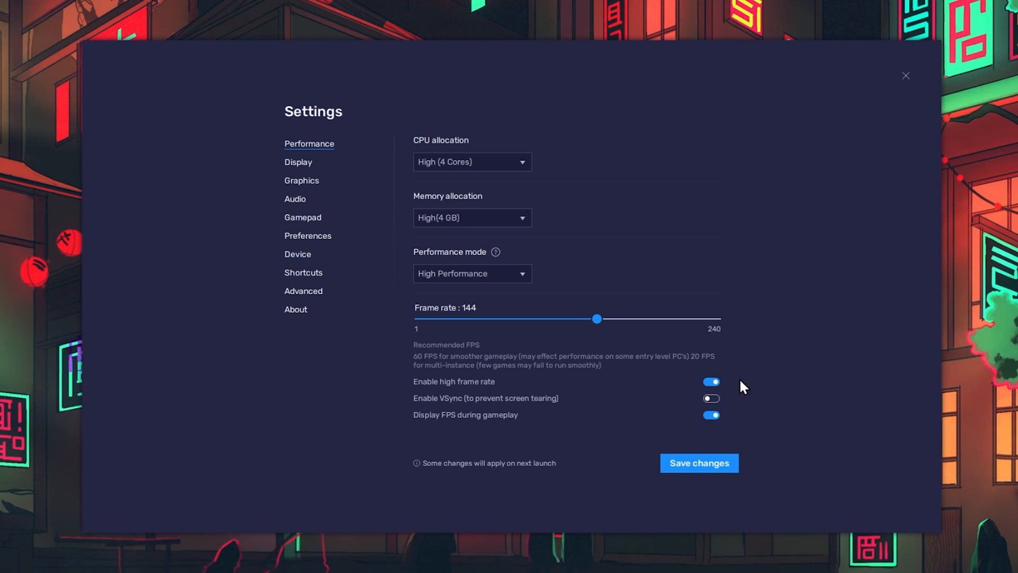
Toggle Enable high frame rate off and back on, keeping it enabled.
{"action": "left_click", "coordinate": [711, 382]}
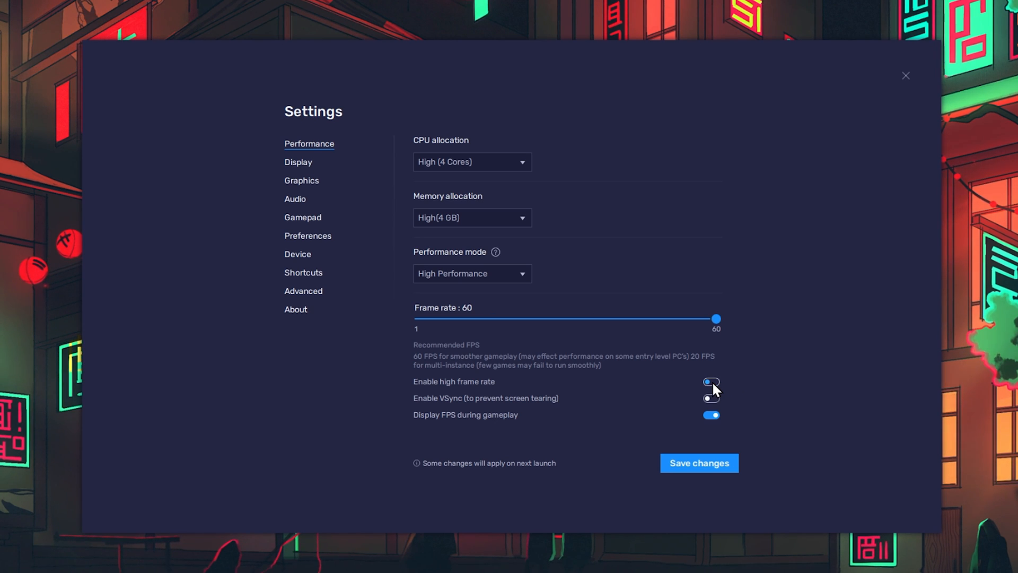
{"action": "left_click", "coordinate": [710, 382]}
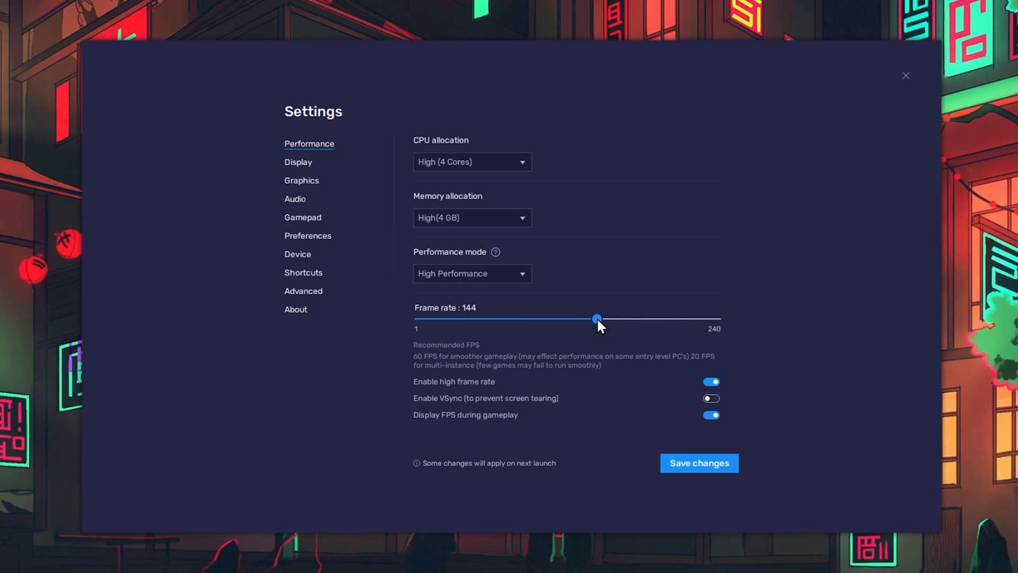
{"action": "mouse_move", "coordinate": [597, 330]}
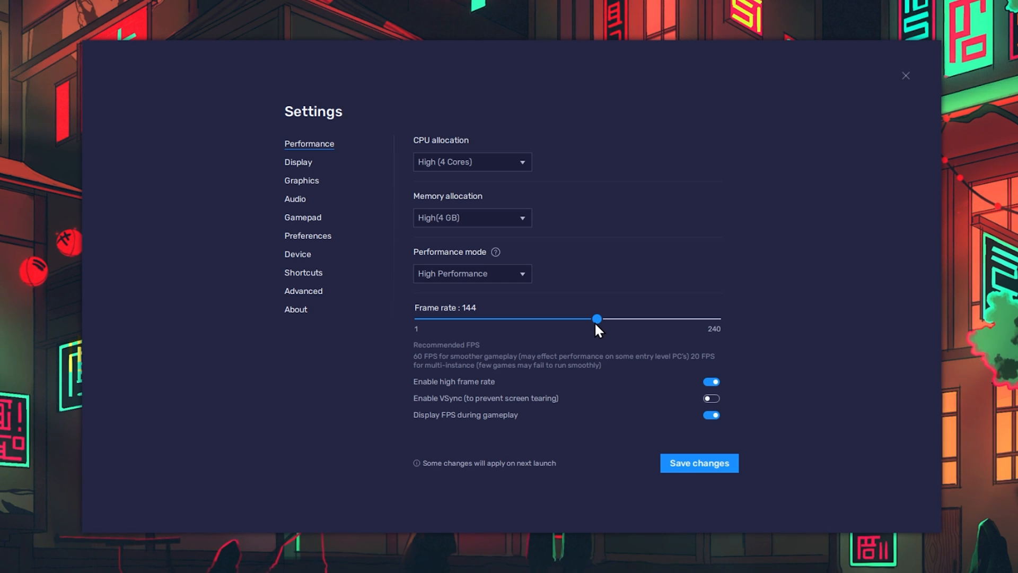
{"action": "mouse_move", "coordinate": [668, 382]}
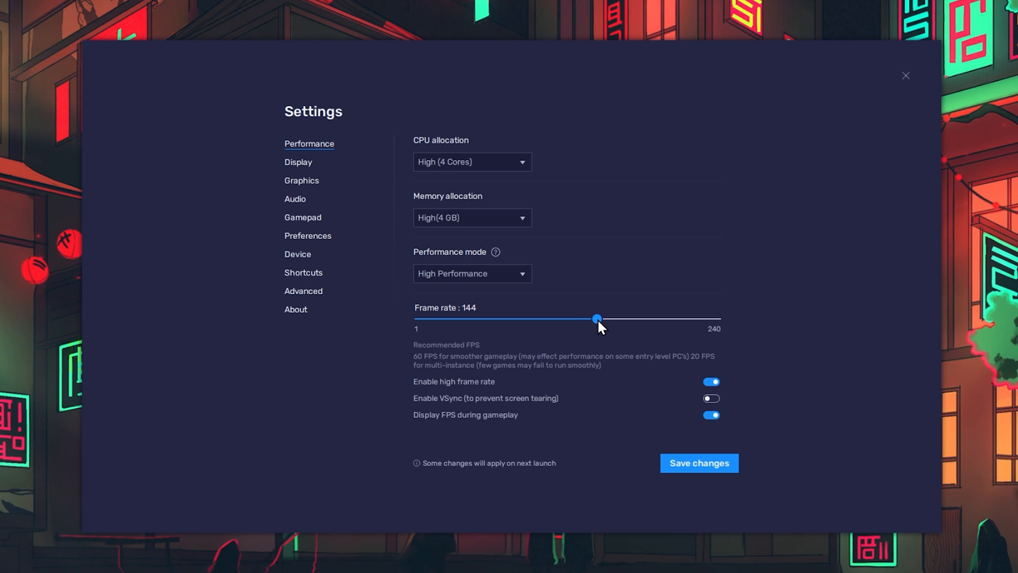
{"action": "mouse_move", "coordinate": [622, 385]}
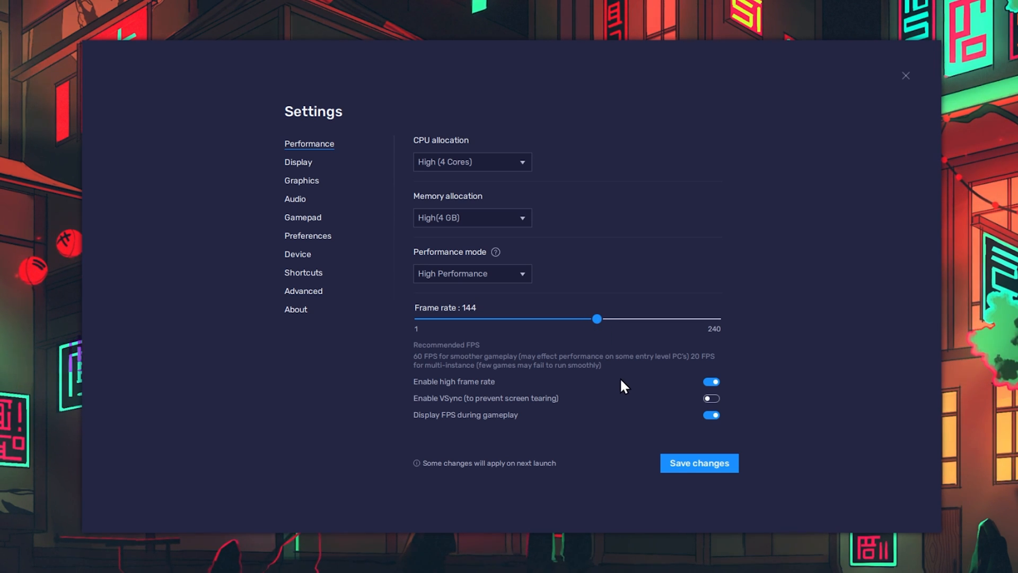
Review the VSync and Display FPS toggles and save the performance settings.
{"action": "left_click", "coordinate": [711, 397]}
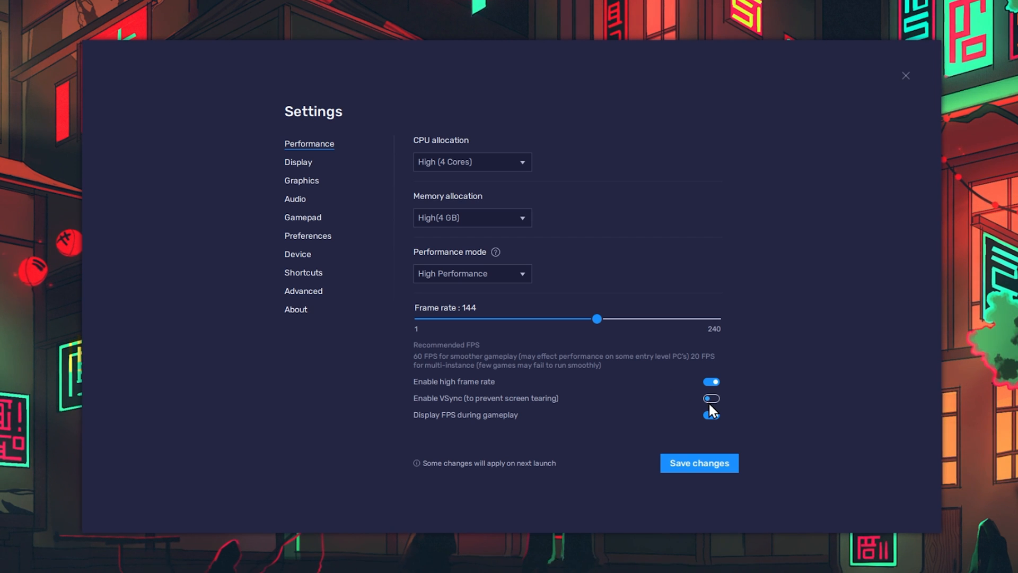
{"action": "left_click", "coordinate": [711, 416]}
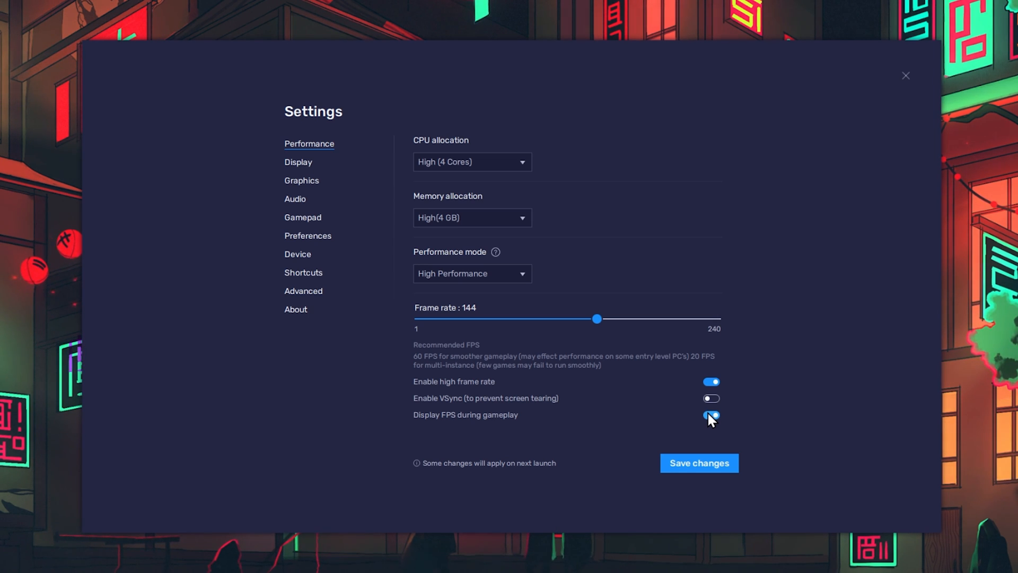
{"action": "left_click", "coordinate": [699, 464]}
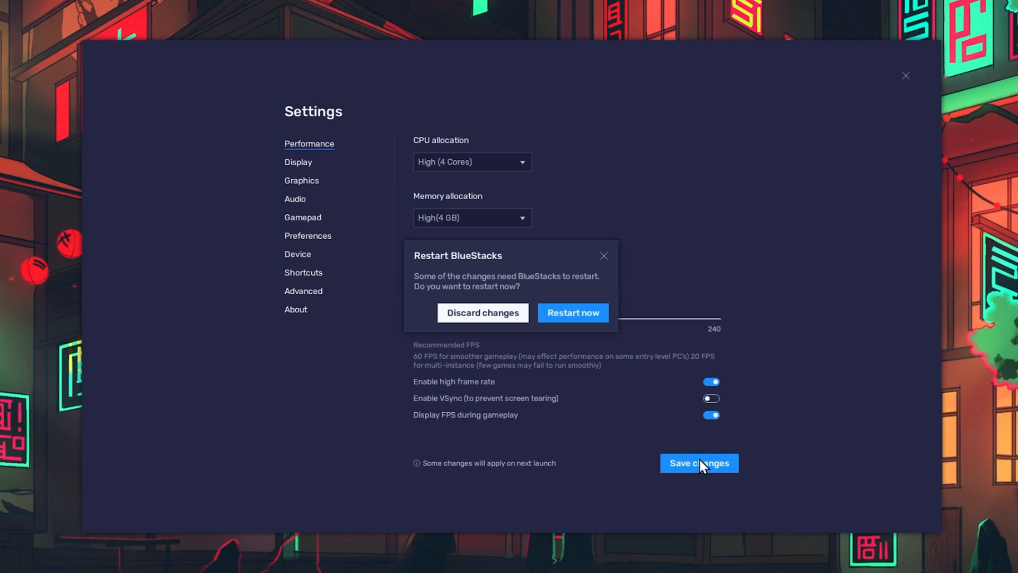
{"action": "mouse_move", "coordinate": [572, 319]}
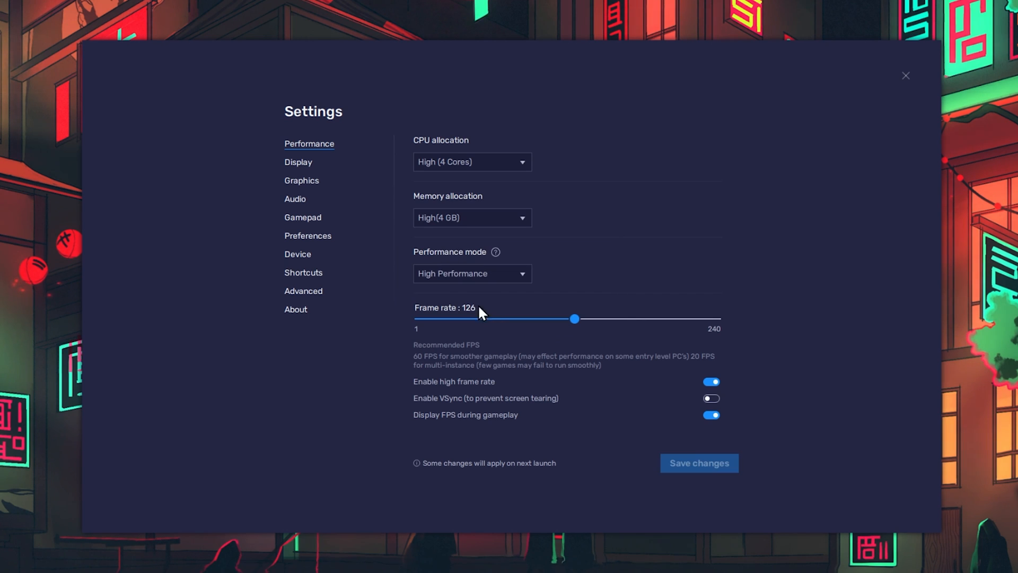
Show the Display settings with resolution 1920x1080 at 240 DPI.
{"action": "left_click", "coordinate": [298, 162]}
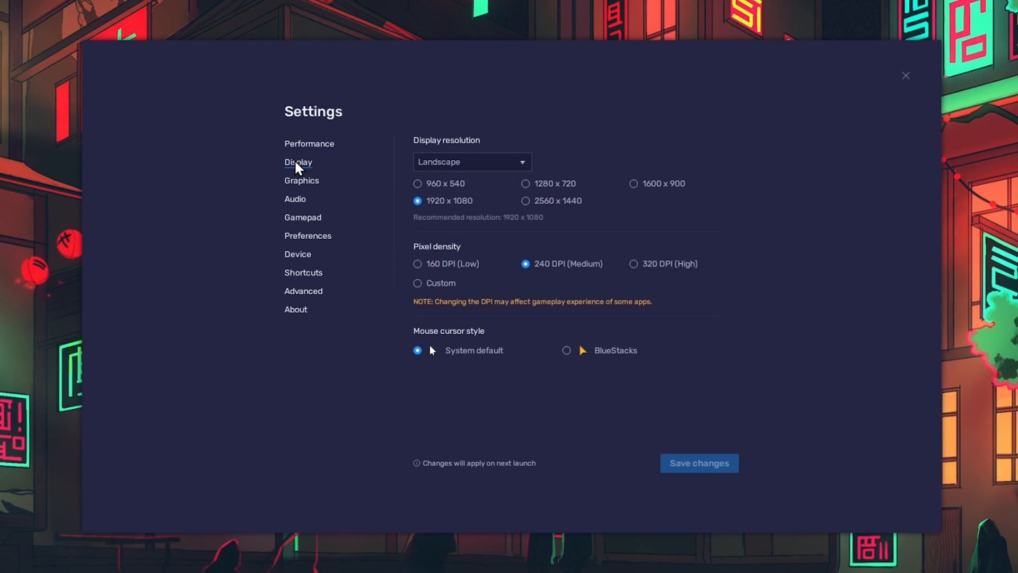
{"action": "mouse_move", "coordinate": [609, 207]}
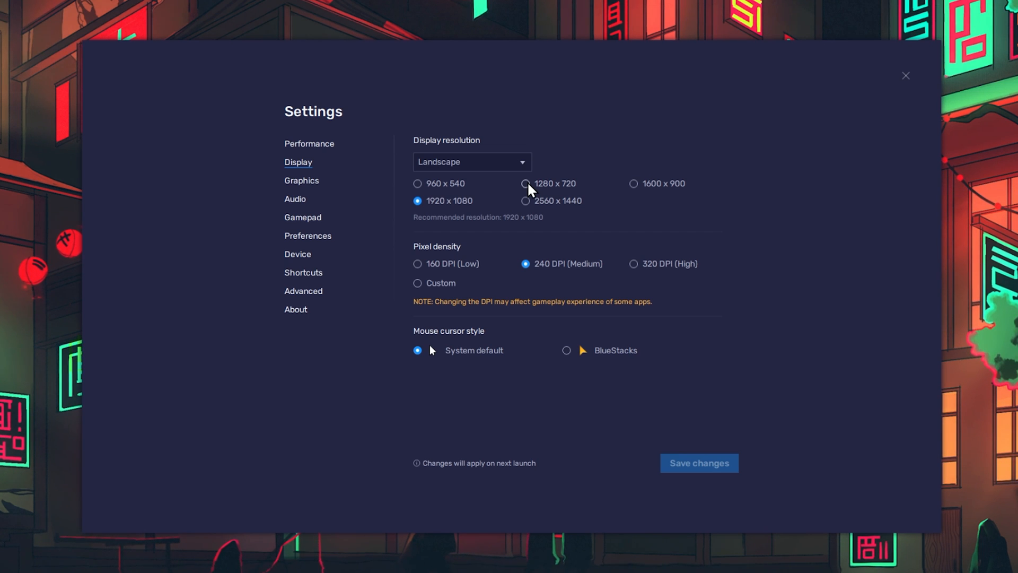
{"action": "mouse_move", "coordinate": [312, 189]}
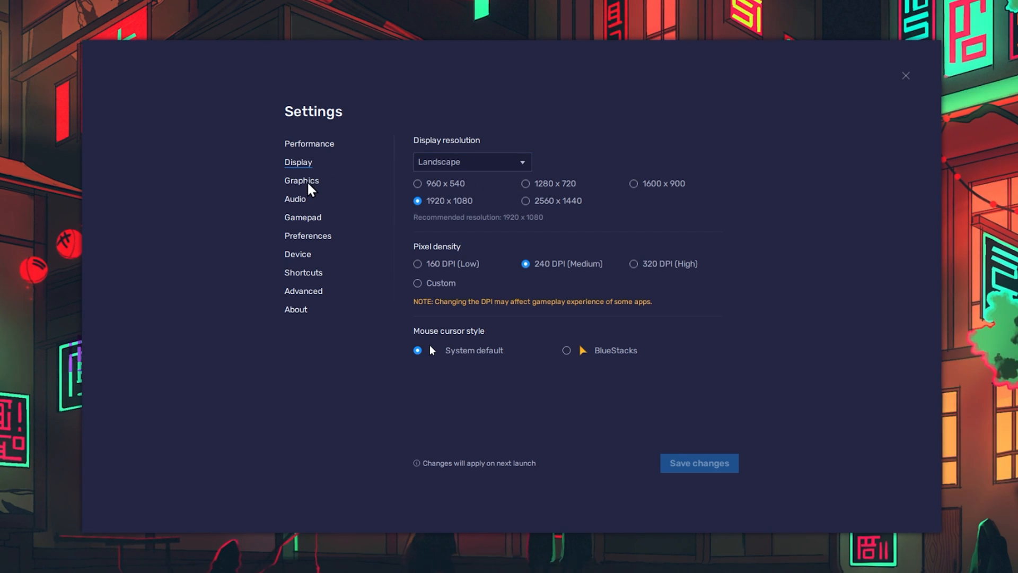
Set the graphics engine mode to Performance (Legacy) and close Settings.
{"action": "left_click", "coordinate": [301, 180]}
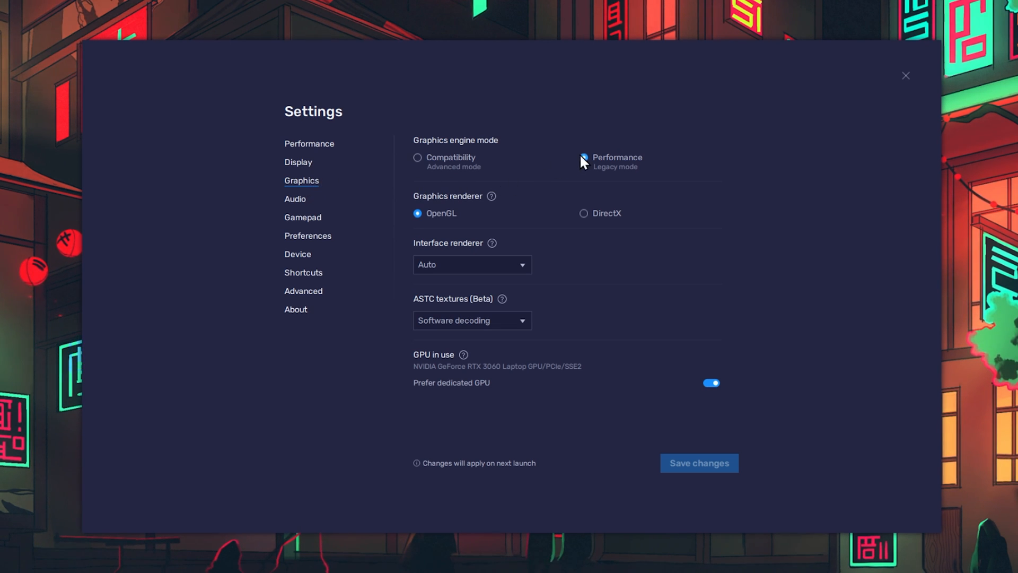
{"action": "left_click", "coordinate": [584, 157]}
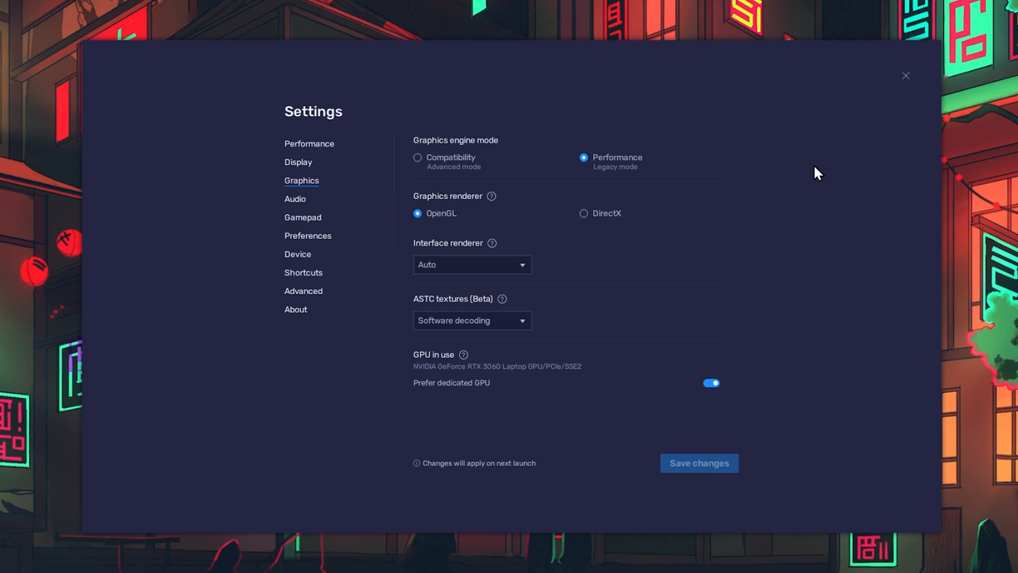
{"action": "mouse_move", "coordinate": [742, 355]}
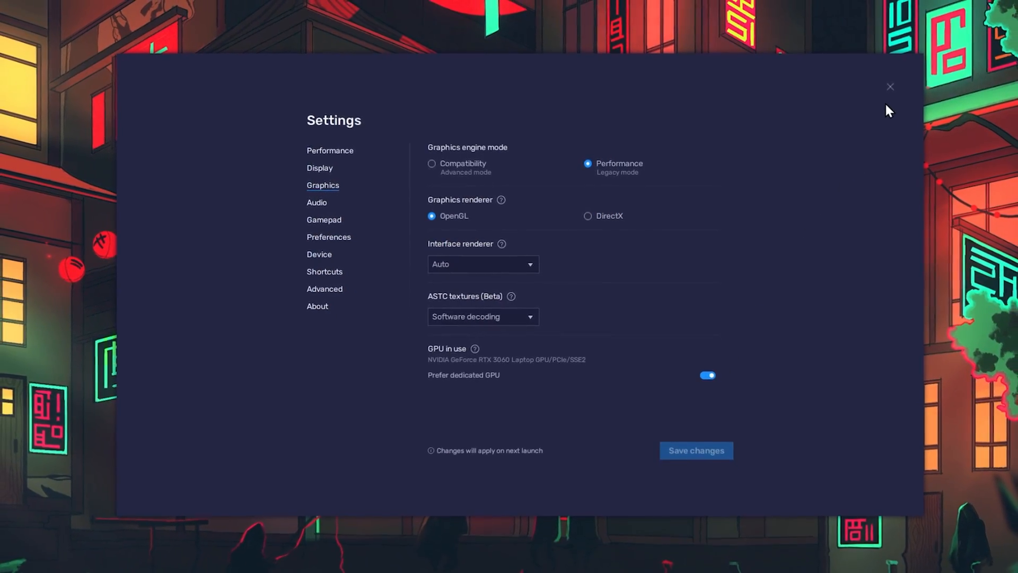
{"action": "left_click", "coordinate": [890, 86]}
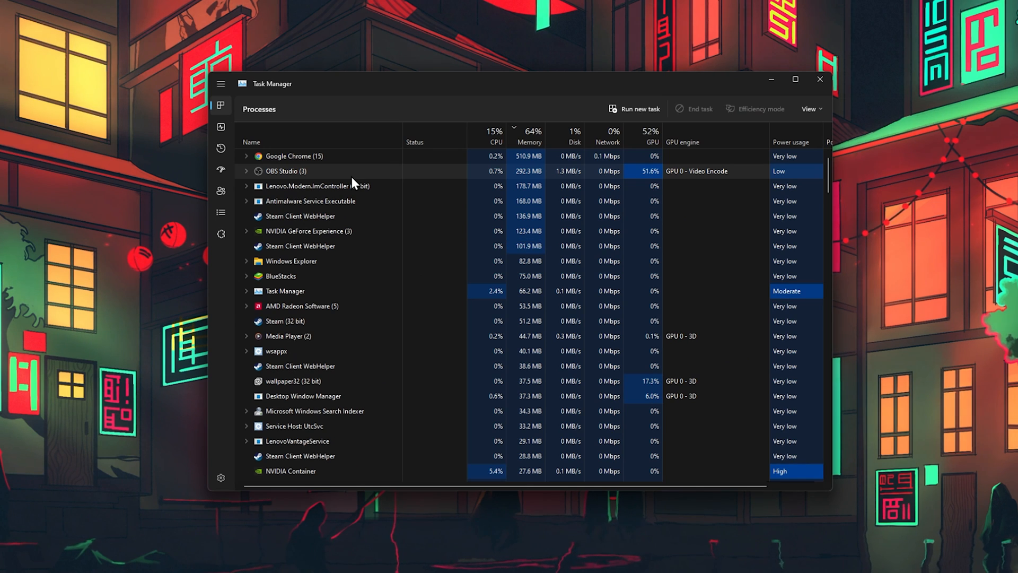
Go to the BlueStacks process details and bring up options for HD-Player.exe.
{"action": "right_click", "coordinate": [280, 276]}
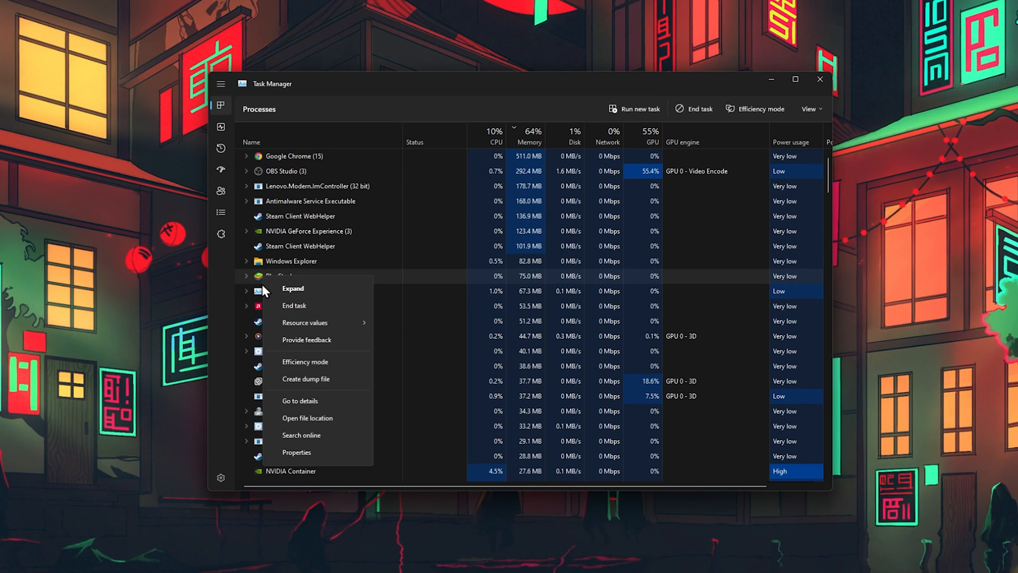
{"action": "left_click", "coordinate": [301, 401]}
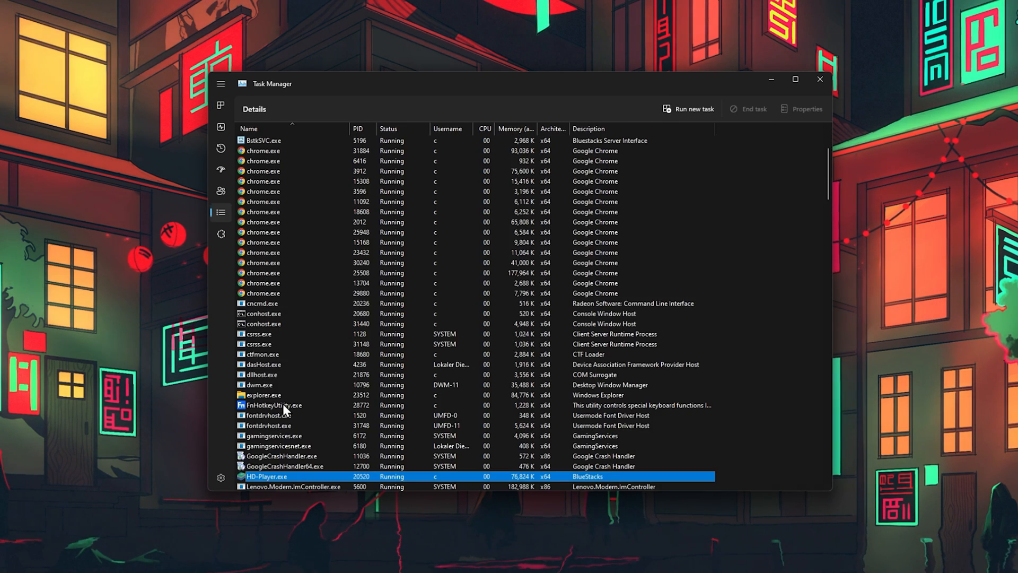
{"action": "scroll", "scroll_direction": "down", "scroll_amount": 3}
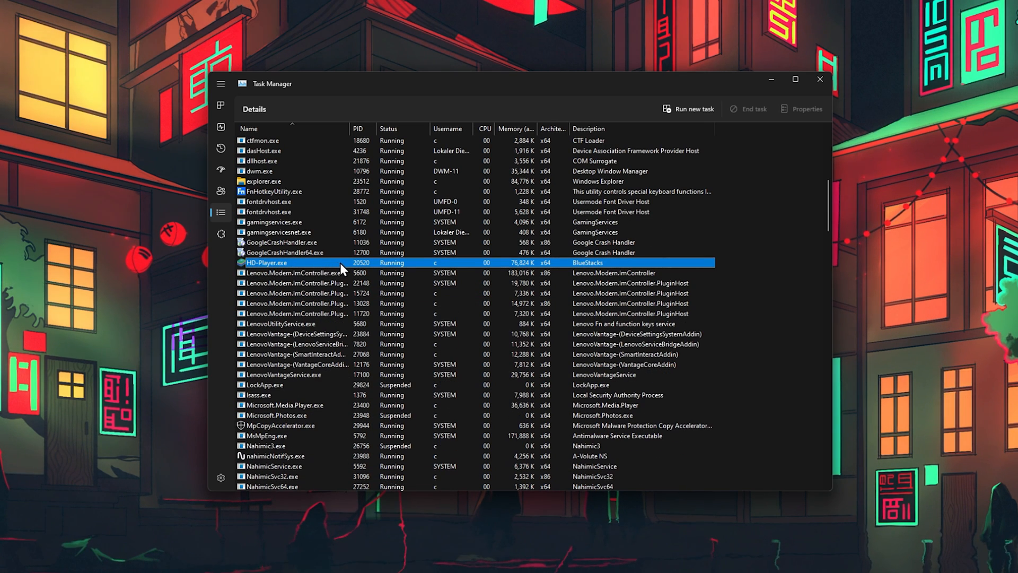
{"action": "right_click", "coordinate": [265, 262]}
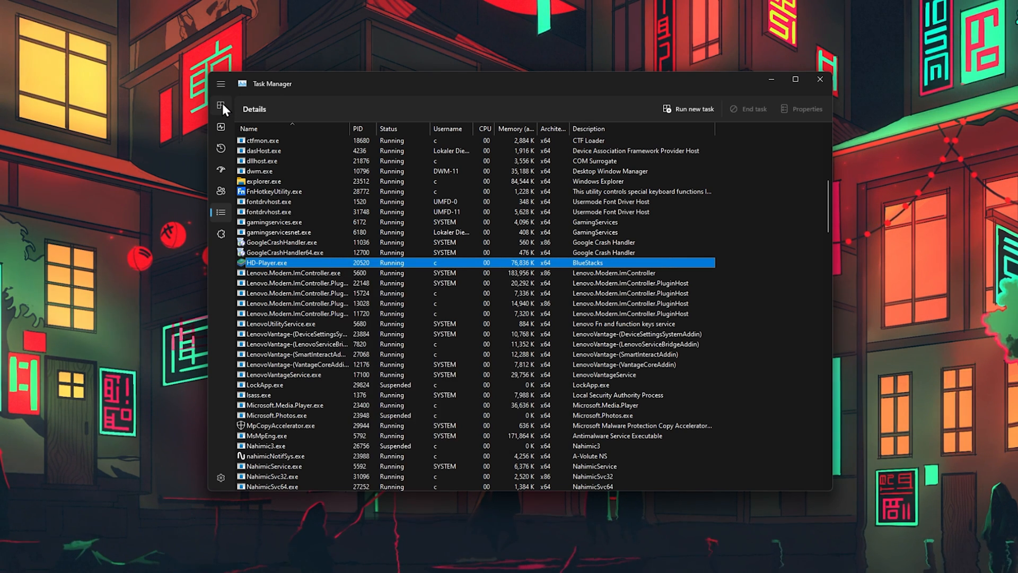
Return to the Processes list, review process options, and sort by CPU usage.
{"action": "left_click", "coordinate": [220, 105]}
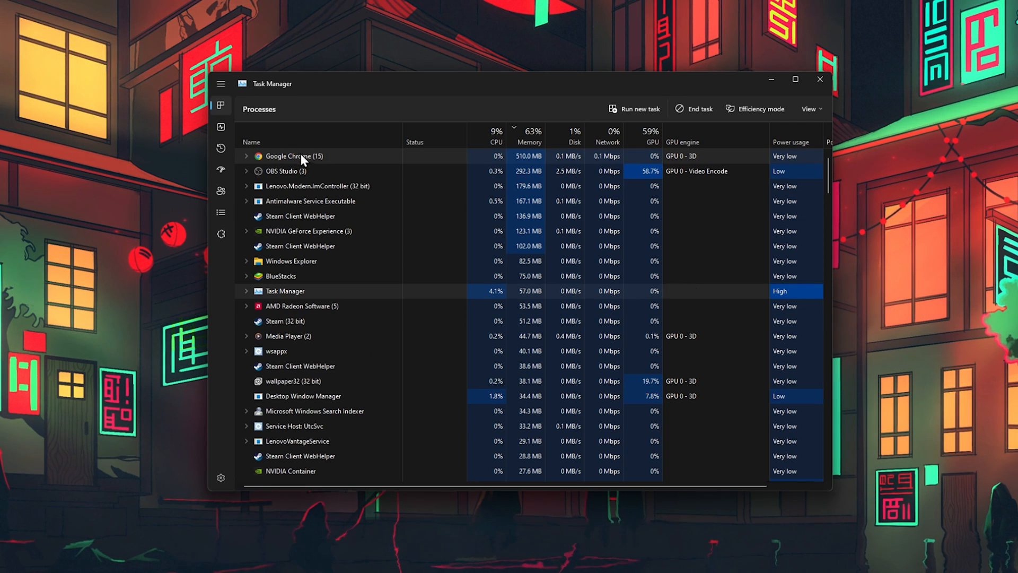
{"action": "right_click", "coordinate": [294, 156]}
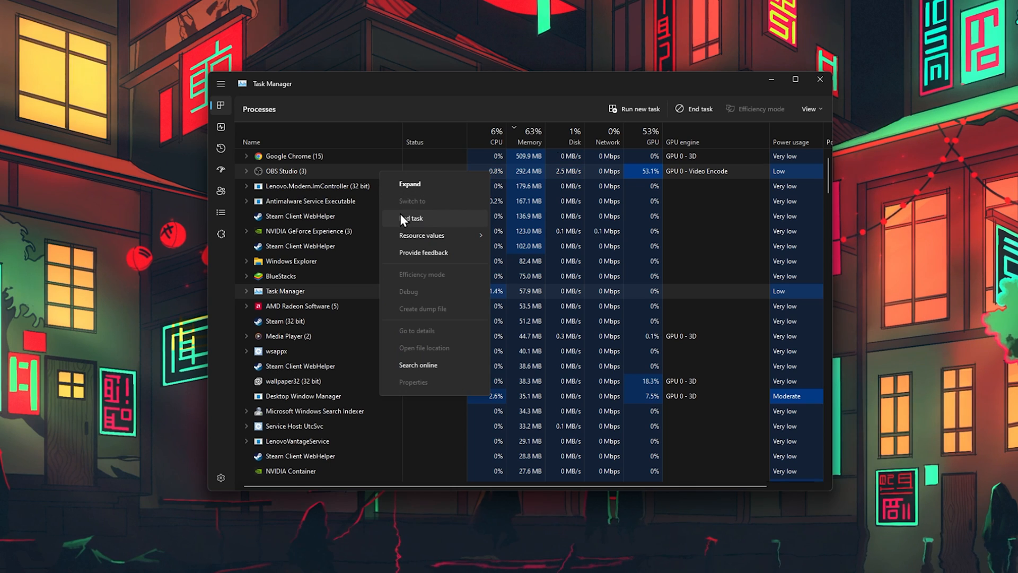
{"action": "left_click", "coordinate": [360, 232]}
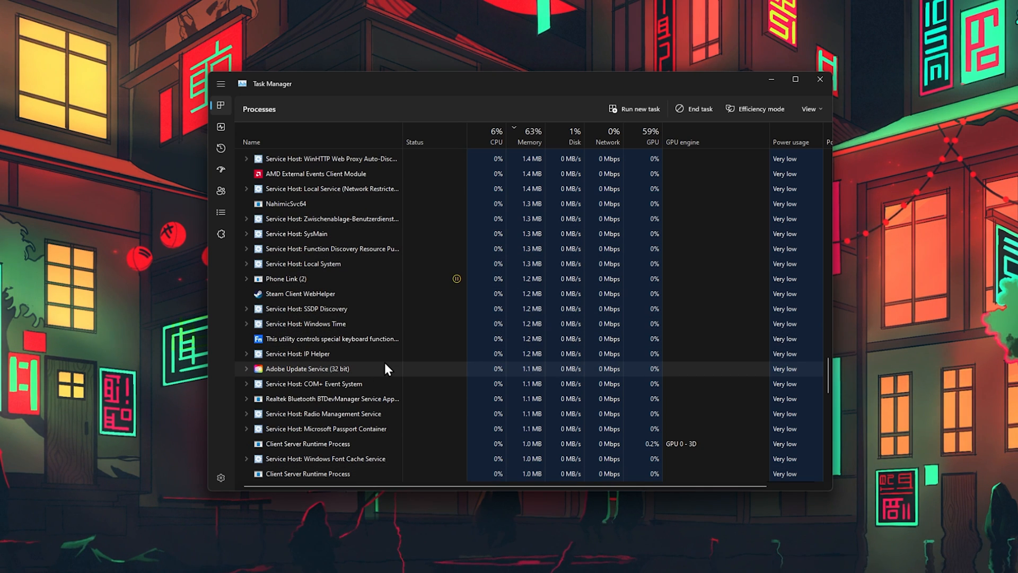
{"action": "right_click", "coordinate": [306, 368]}
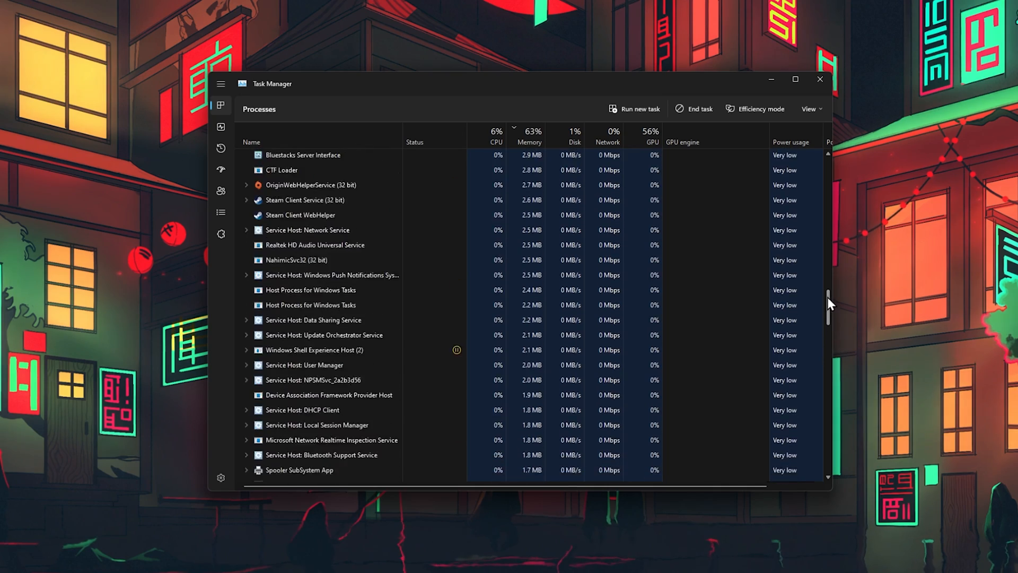
{"action": "scroll", "scroll_direction": "up", "scroll_amount": 3}
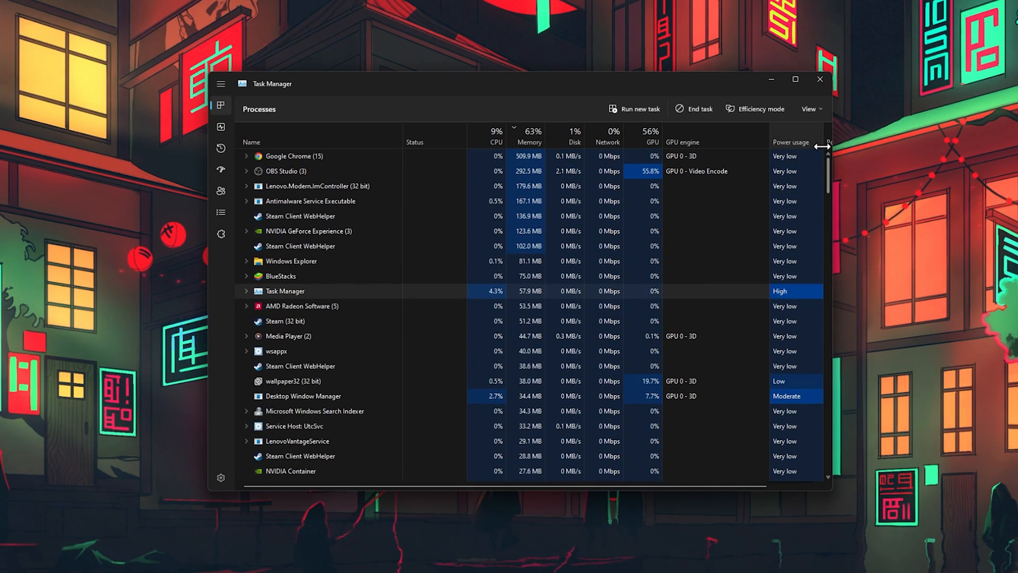
{"action": "left_click", "coordinate": [496, 132]}
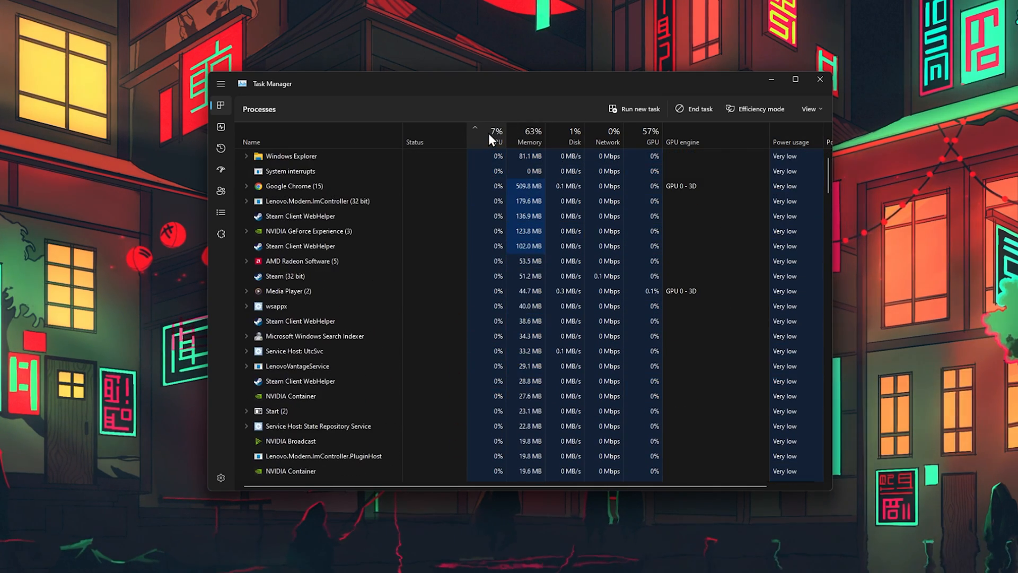
{"action": "left_click", "coordinate": [528, 141]}
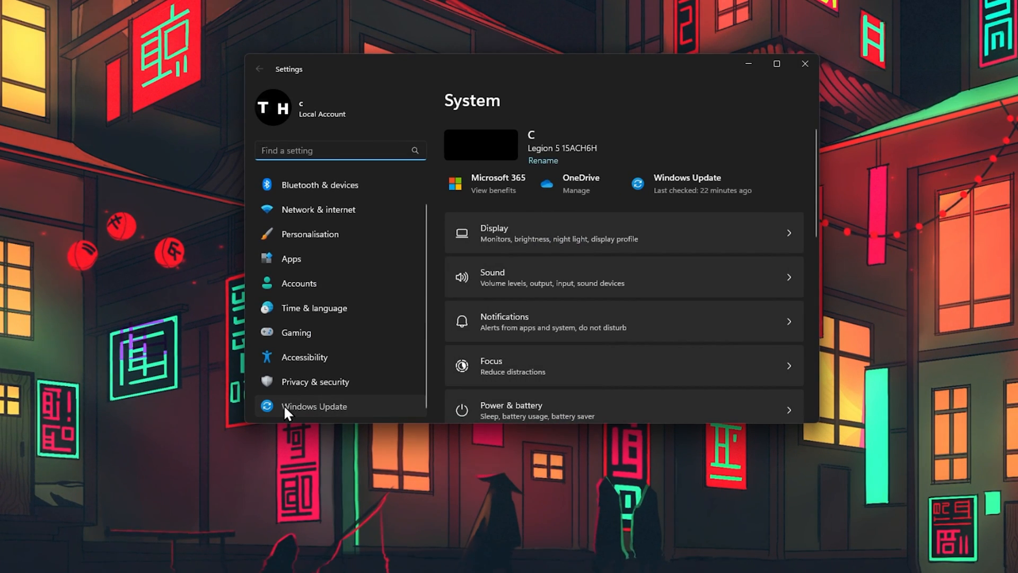
Check Windows Update for new updates, confirming the PC is up to date.
{"action": "left_click", "coordinate": [314, 406]}
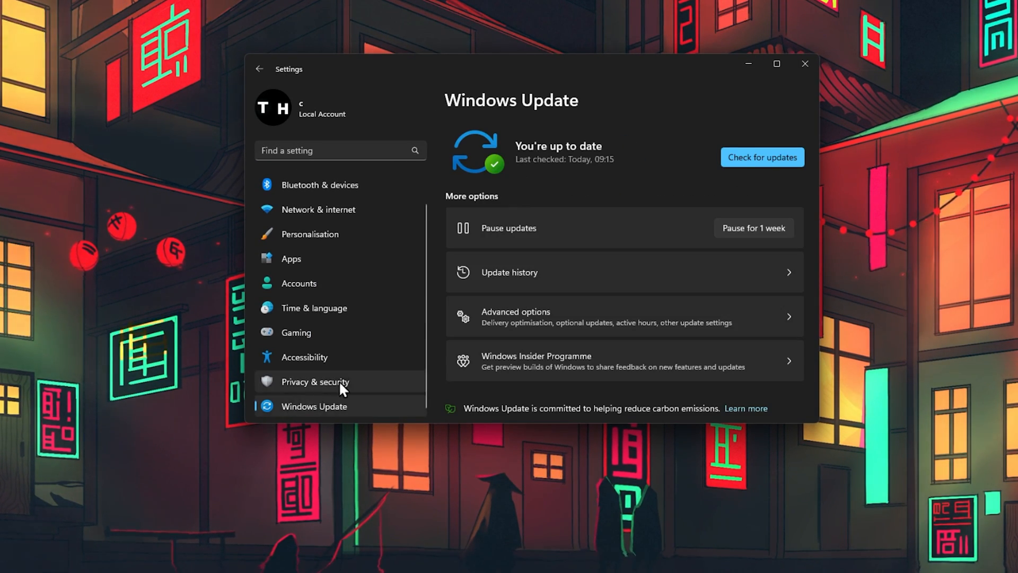
{"action": "mouse_move", "coordinate": [754, 155]}
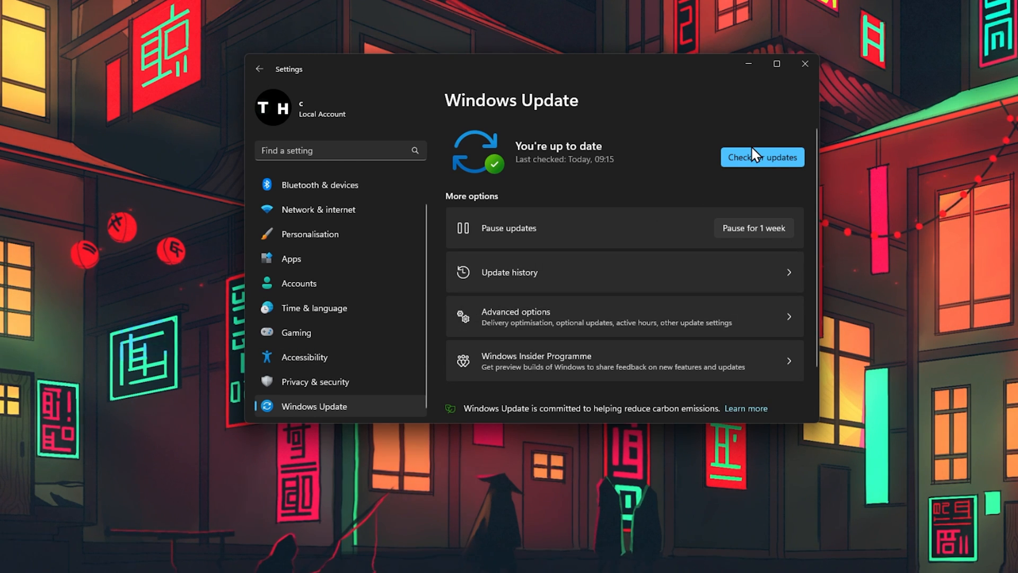
{"action": "left_click", "coordinate": [762, 157]}
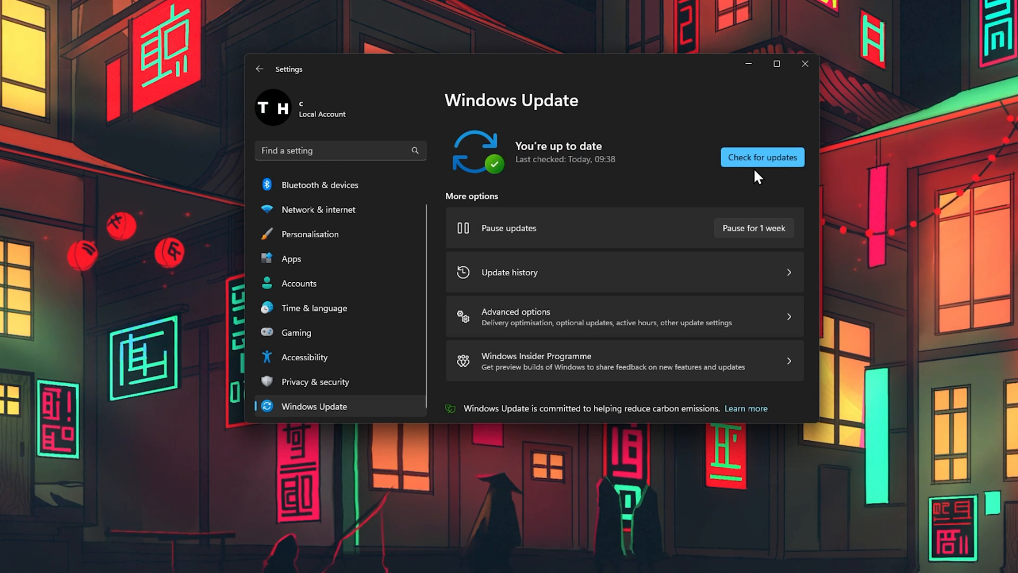
{"action": "mouse_move", "coordinate": [806, 63]}
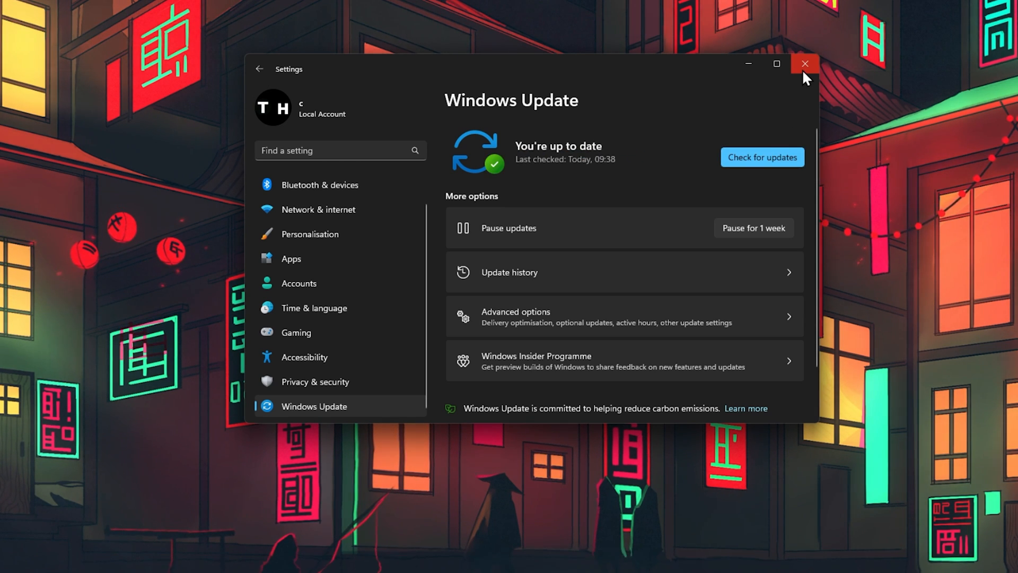
{"action": "mouse_move", "coordinate": [805, 64]}
{"action": "type", "text": "amd"}
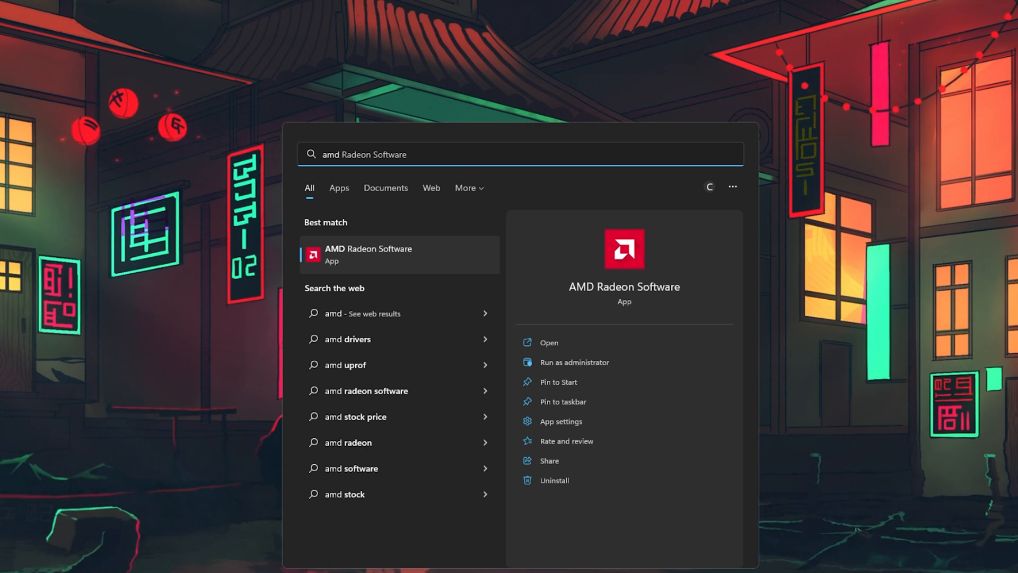
Launch GeForce Experience from the Start menu search, showing its games and apps library.
{"action": "type", "text": "geforce Experience"}
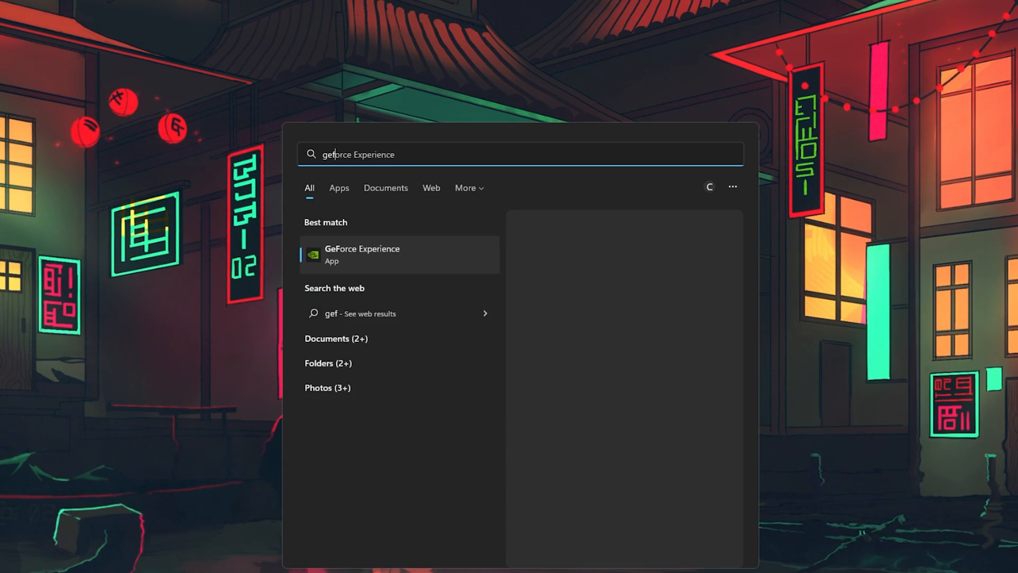
{"action": "left_click", "coordinate": [362, 253]}
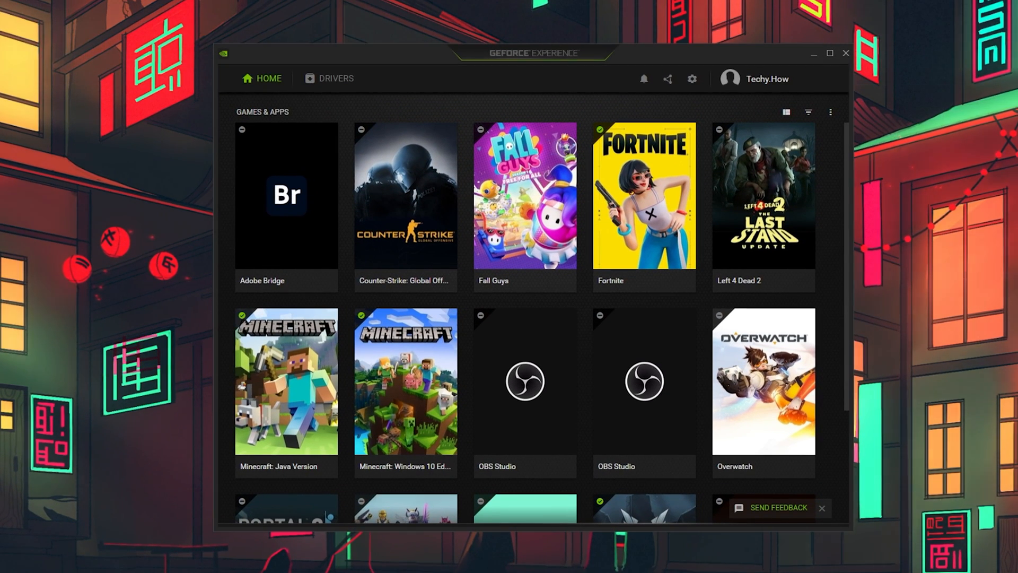
{"action": "mouse_move", "coordinate": [290, 102]}
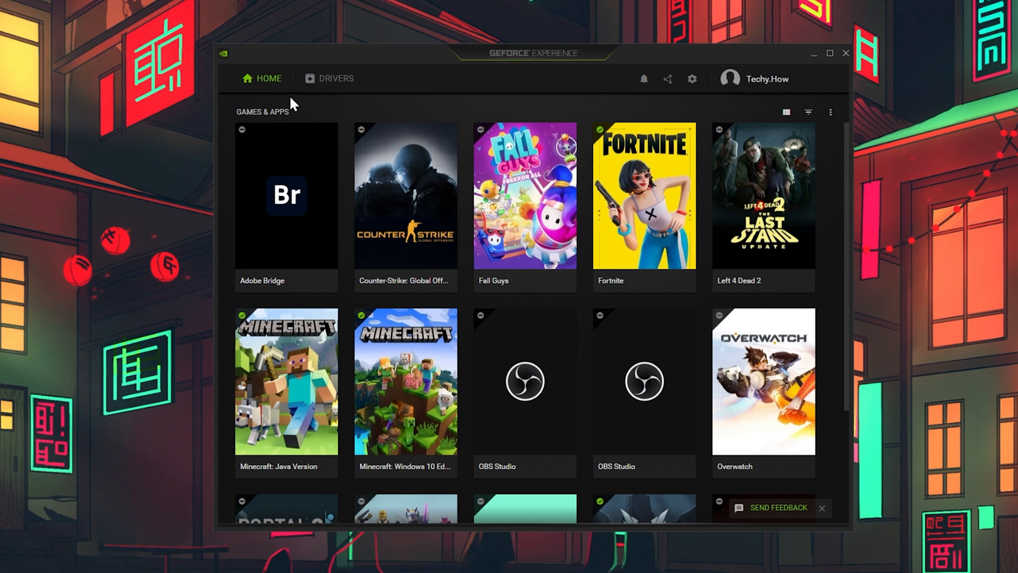
{"action": "left_click", "coordinate": [336, 78]}
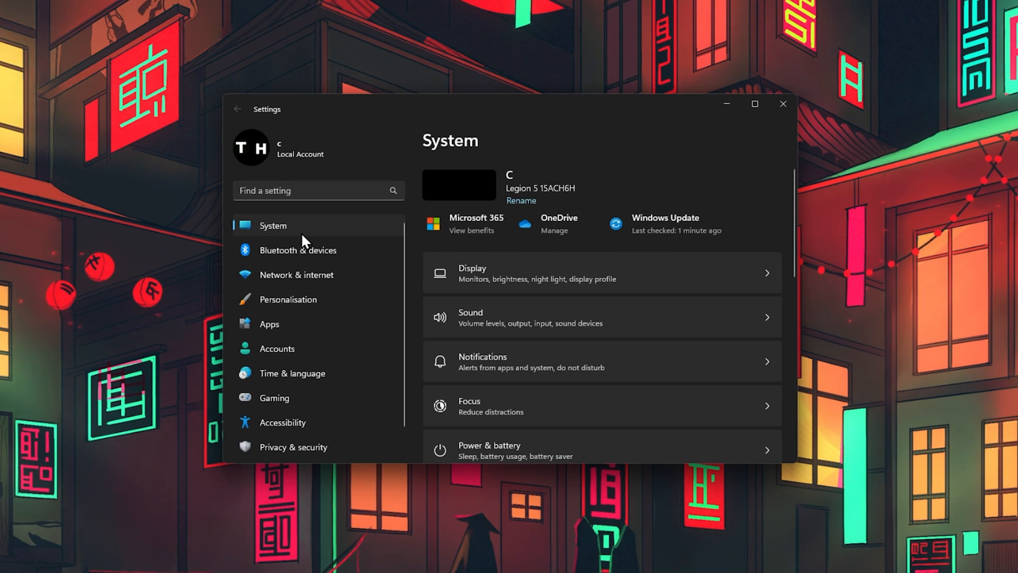
Reach the Graphics page under System > Display via Related settings.
{"action": "left_click", "coordinate": [597, 272]}
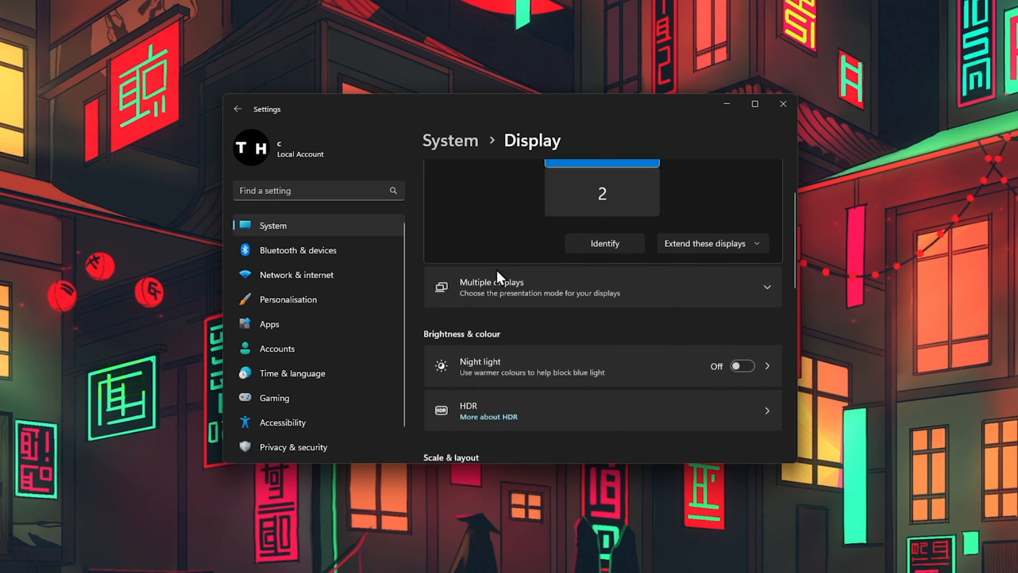
{"action": "scroll", "scroll_direction": "down", "scroll_amount": 3}
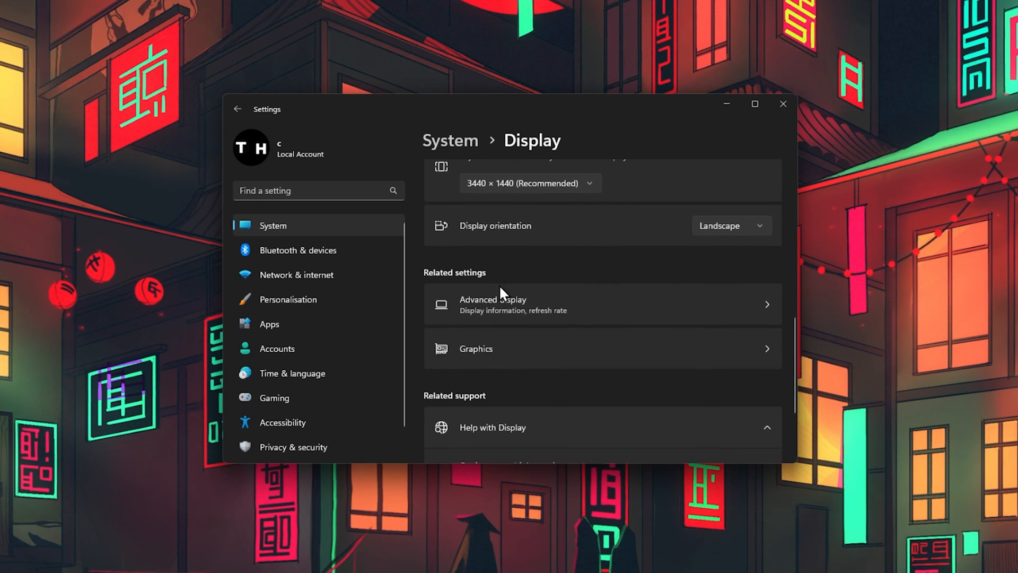
{"action": "left_click", "coordinate": [475, 349]}
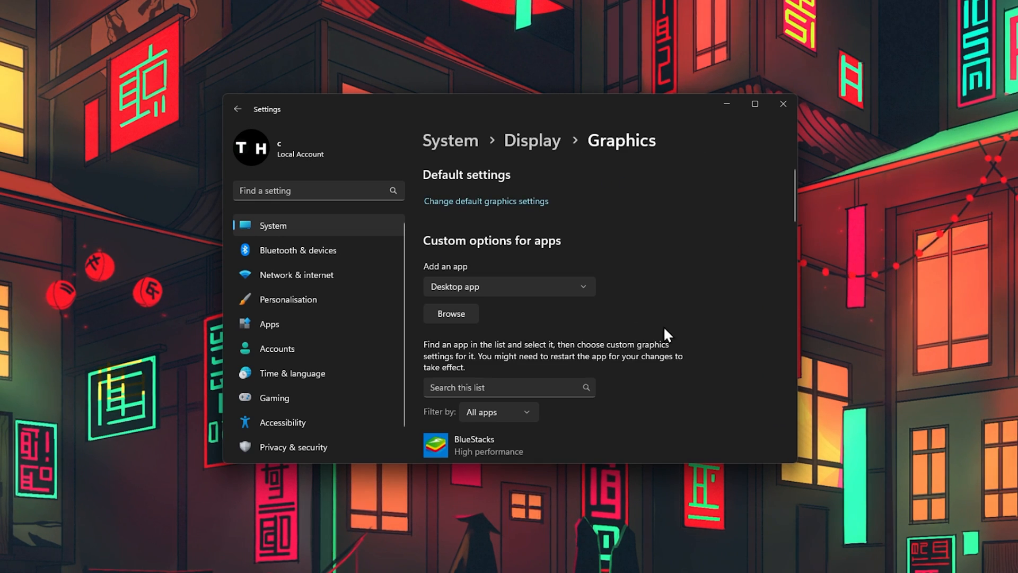
{"action": "scroll", "scroll_direction": "down", "scroll_amount": 3}
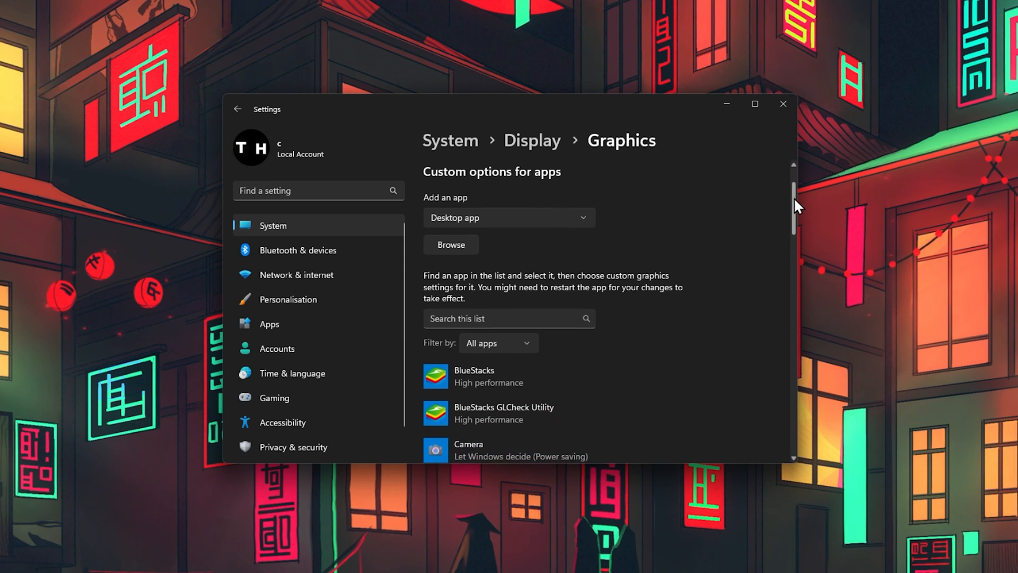
{"action": "scroll", "scroll_direction": "down", "scroll_amount": 3}
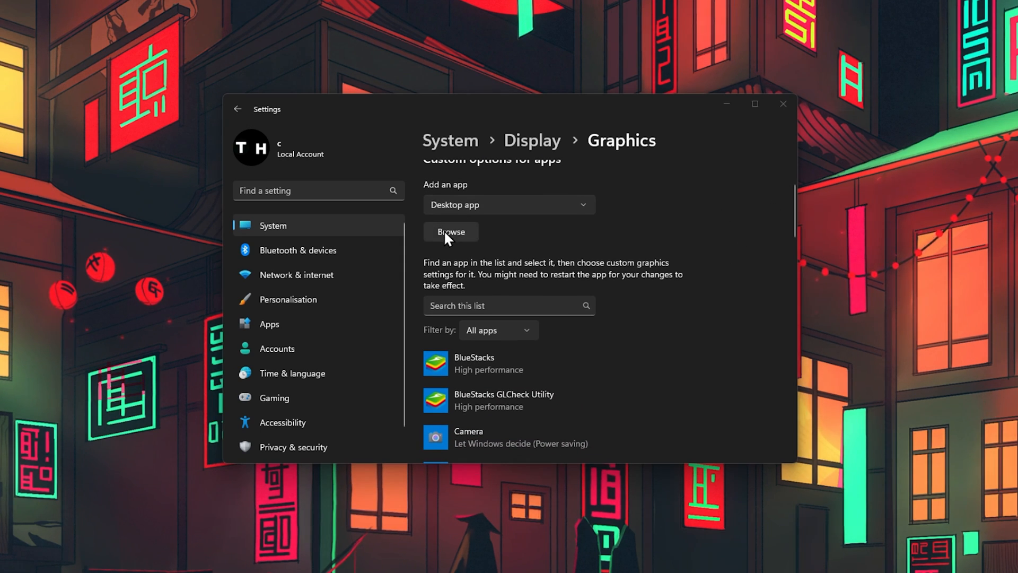
Browse to Program Files > BlueStacks_nxt and add HD-Player to the custom graphics app list.
{"action": "left_click", "coordinate": [451, 232]}
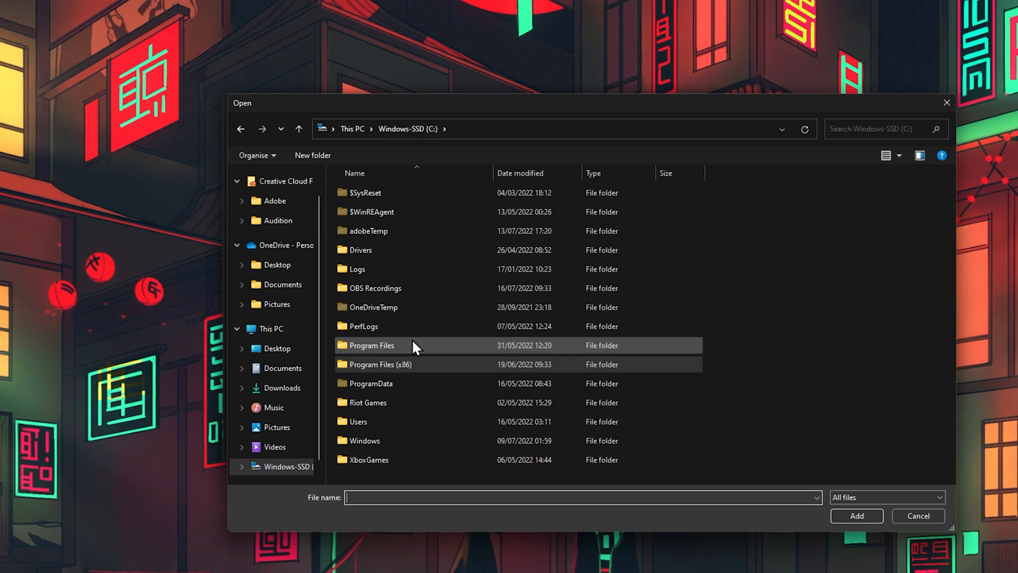
{"action": "double_click", "coordinate": [371, 345]}
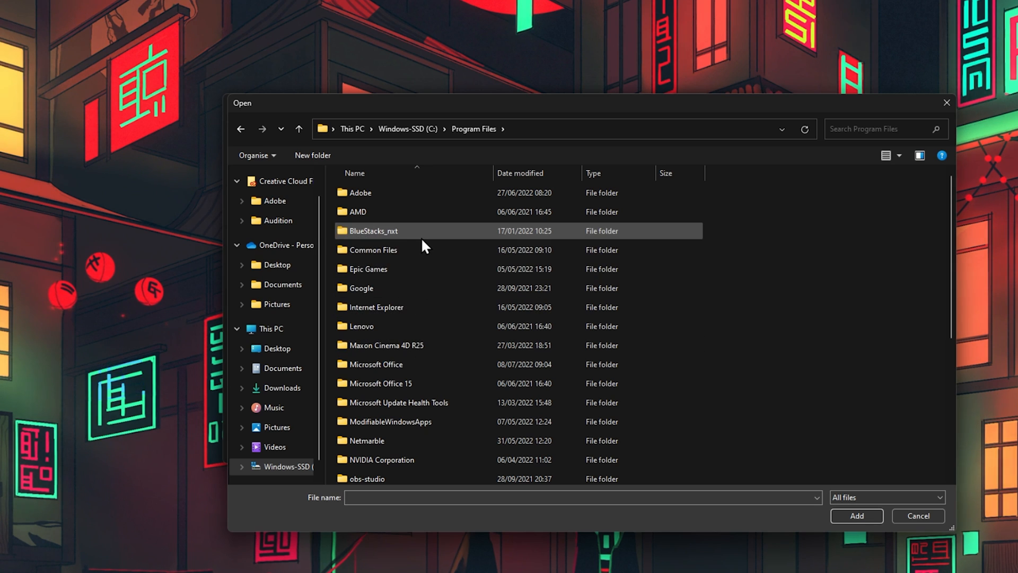
{"action": "double_click", "coordinate": [373, 230]}
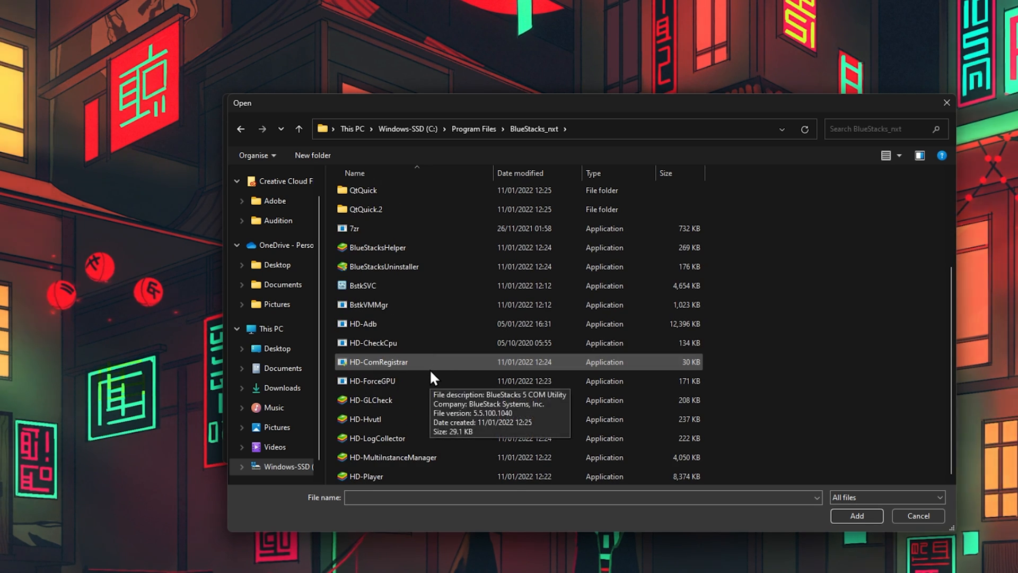
{"action": "left_click", "coordinate": [366, 477]}
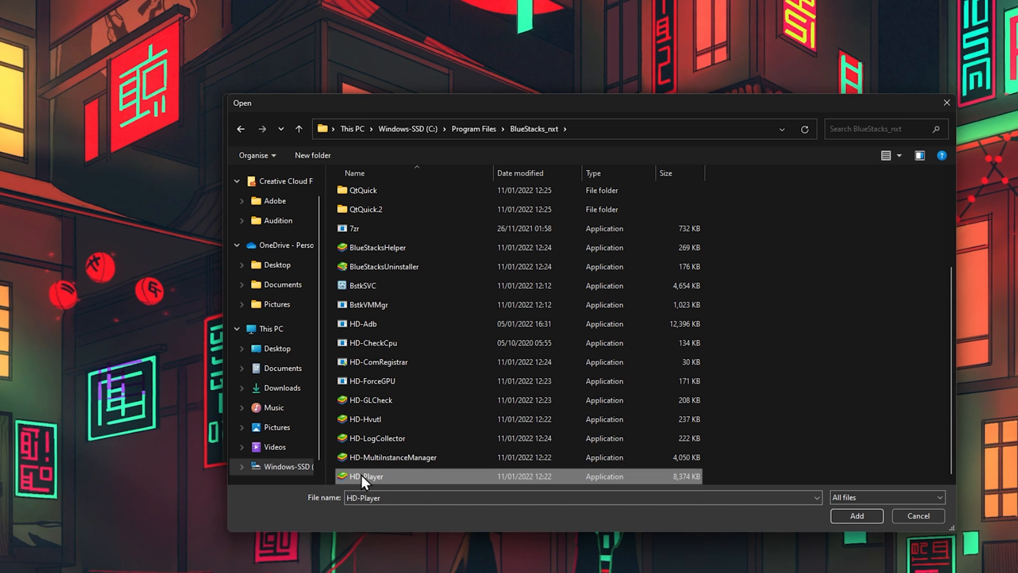
{"action": "left_click", "coordinate": [856, 515]}
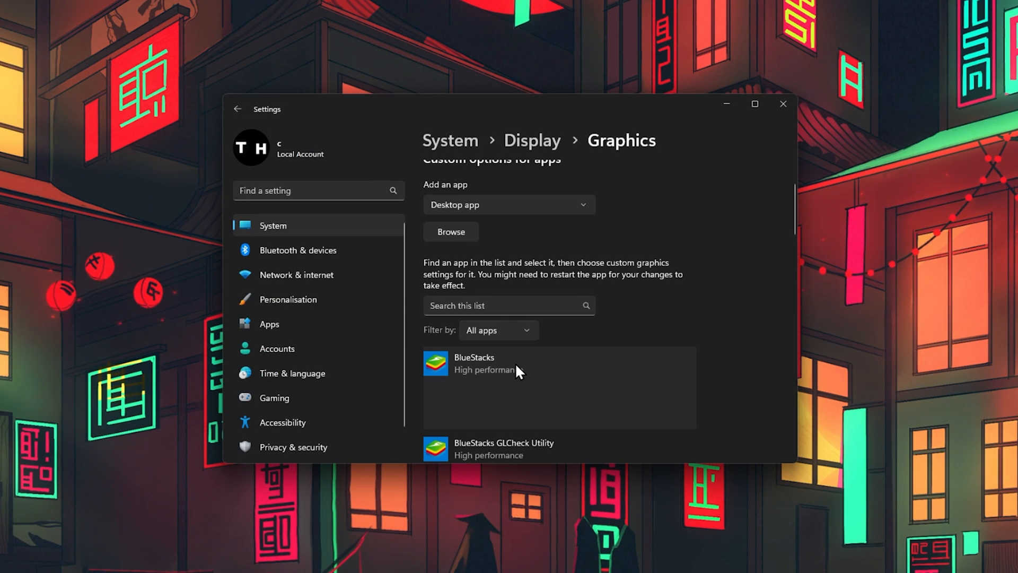
Save BlueStacks HD-Player.exe at High performance using the NVIDIA RTX 3060 GPU.
{"action": "left_click", "coordinate": [520, 364]}
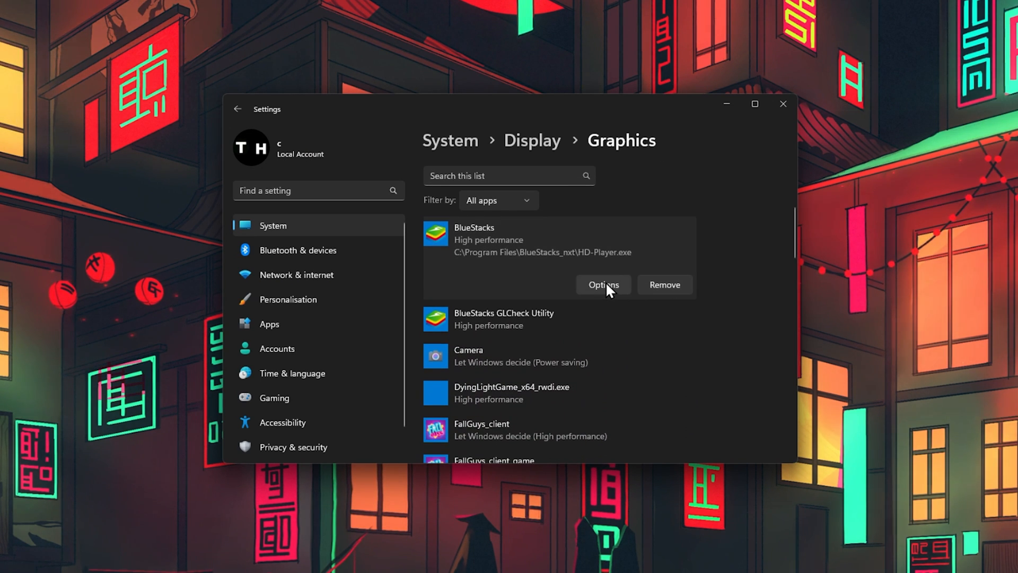
{"action": "left_click", "coordinate": [602, 284]}
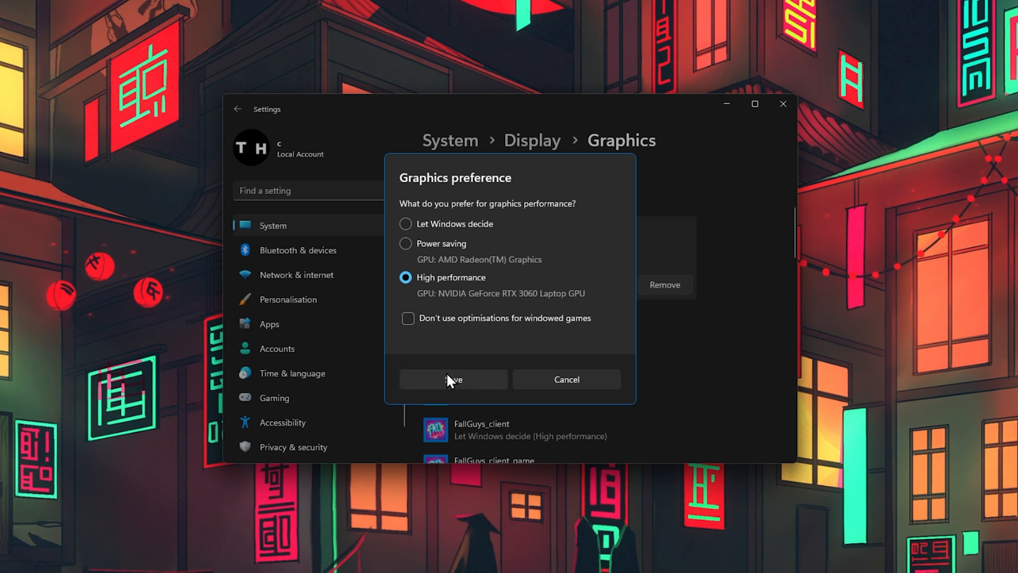
{"action": "left_click", "coordinate": [453, 380]}
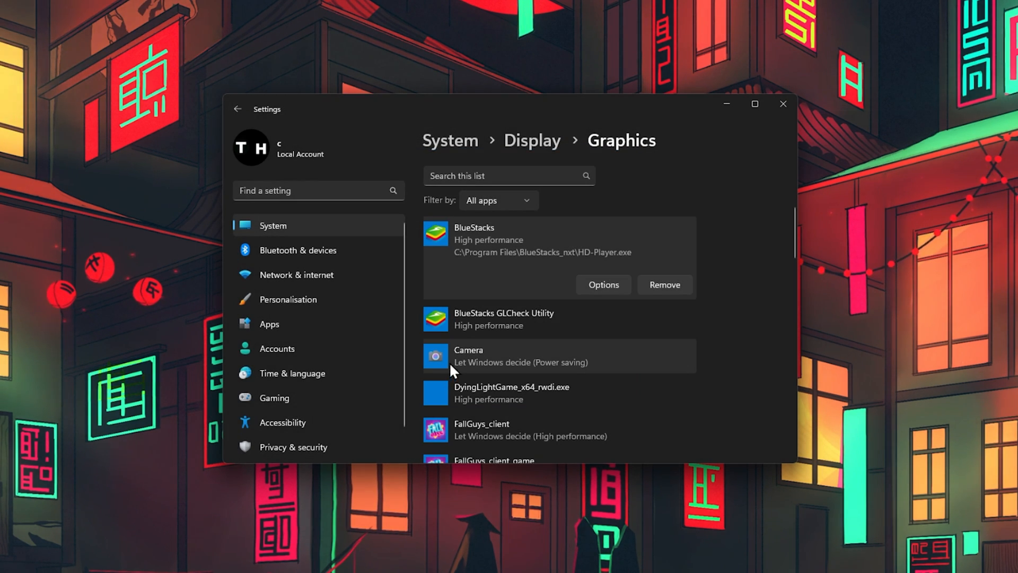
{"action": "mouse_move", "coordinate": [723, 214]}
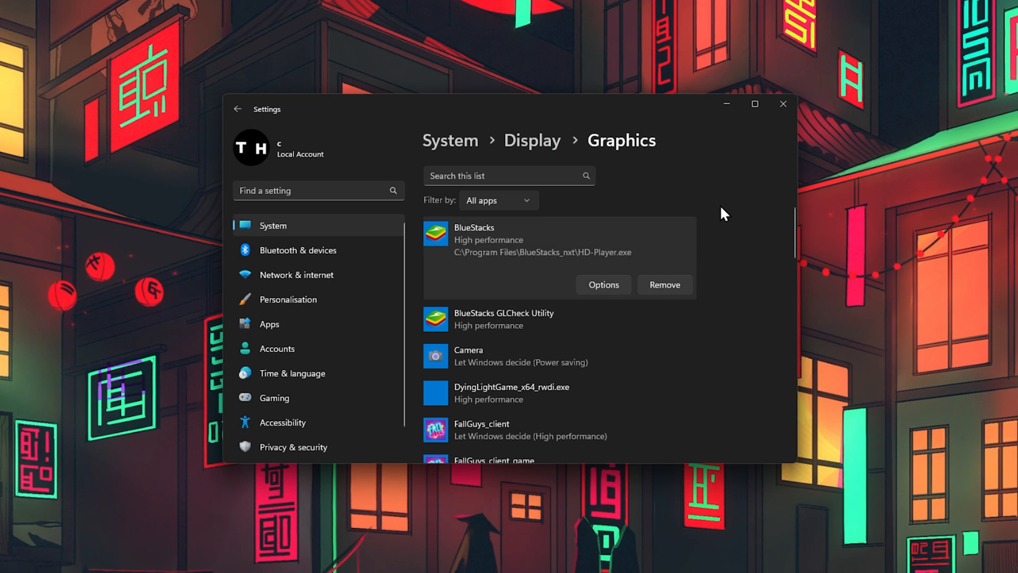